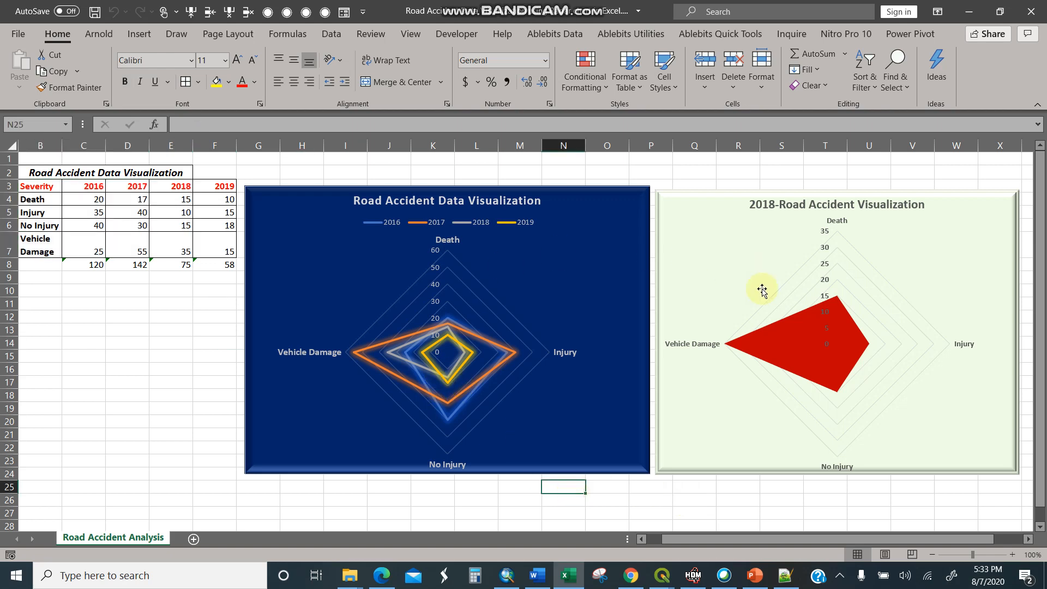
mouse_move(656, 199)
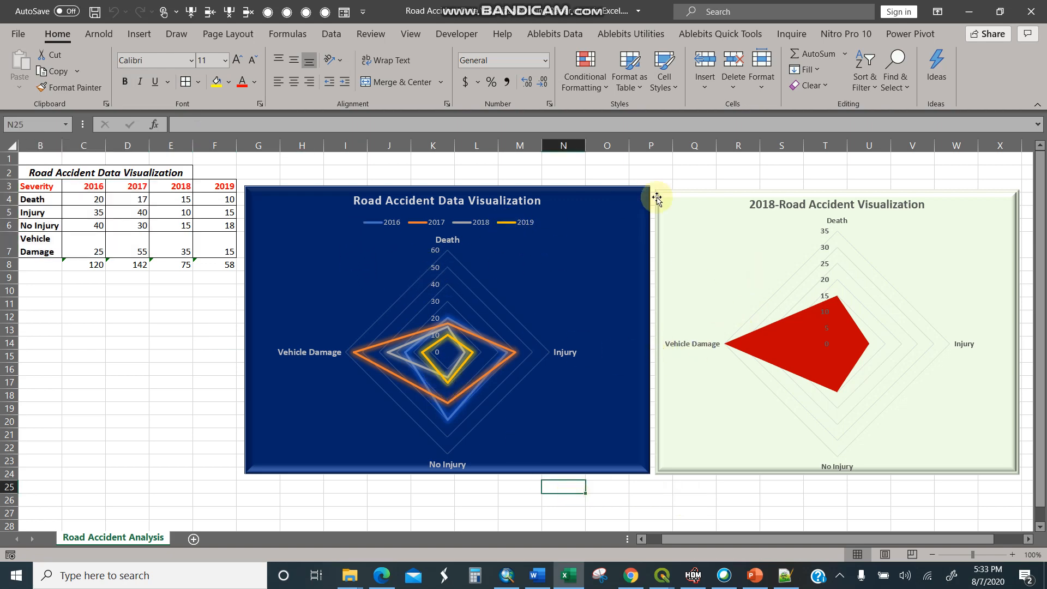
mouse_move(816, 356)
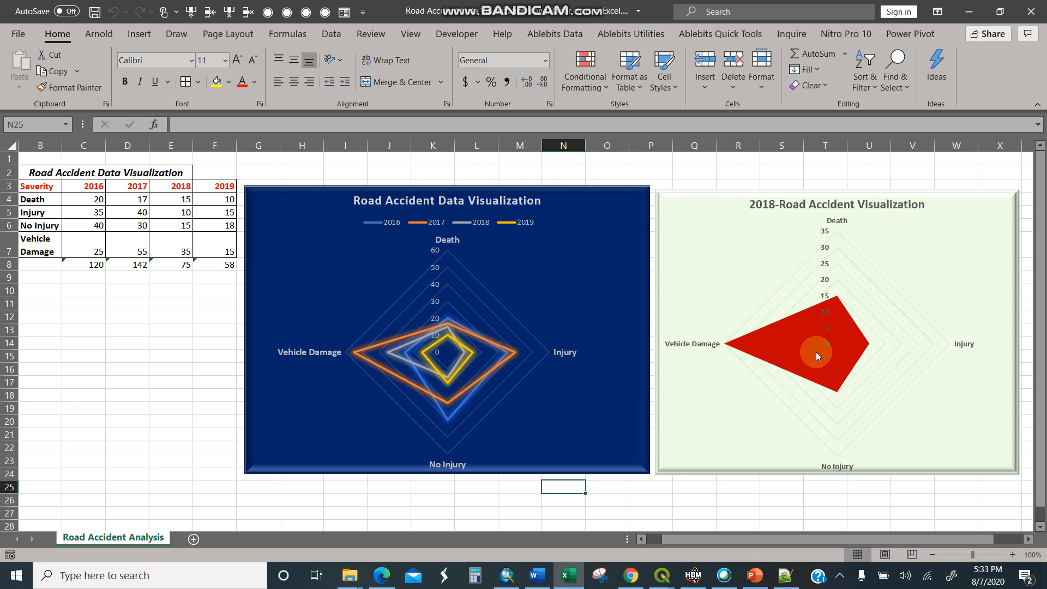
Step: Review the Notepad++ radar-chart steps (Select Your Data > Insert > Charts > Radar), then minimize
left_click(784, 575)
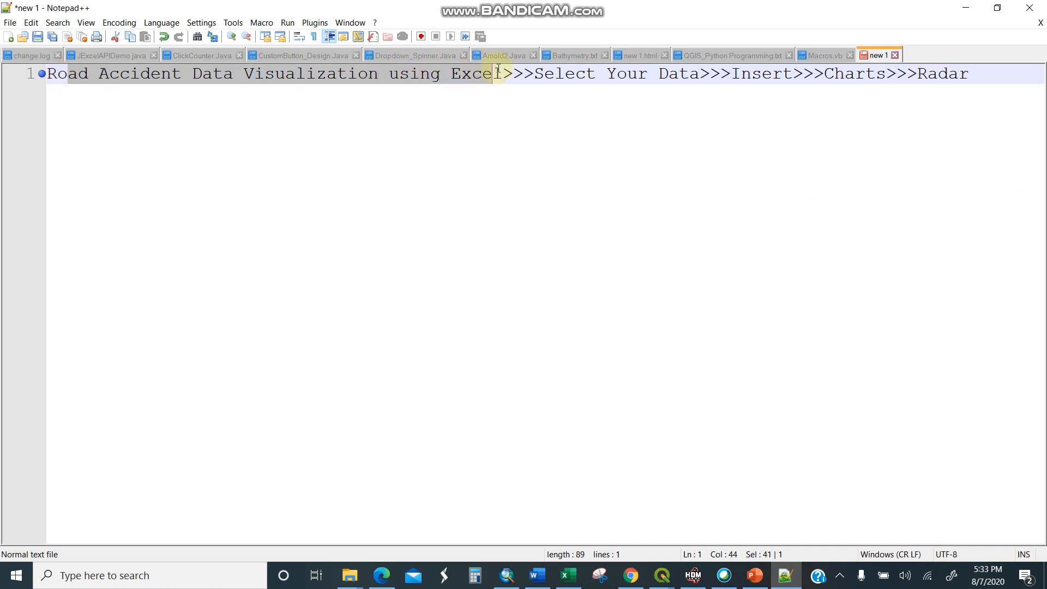
left_click(612, 74)
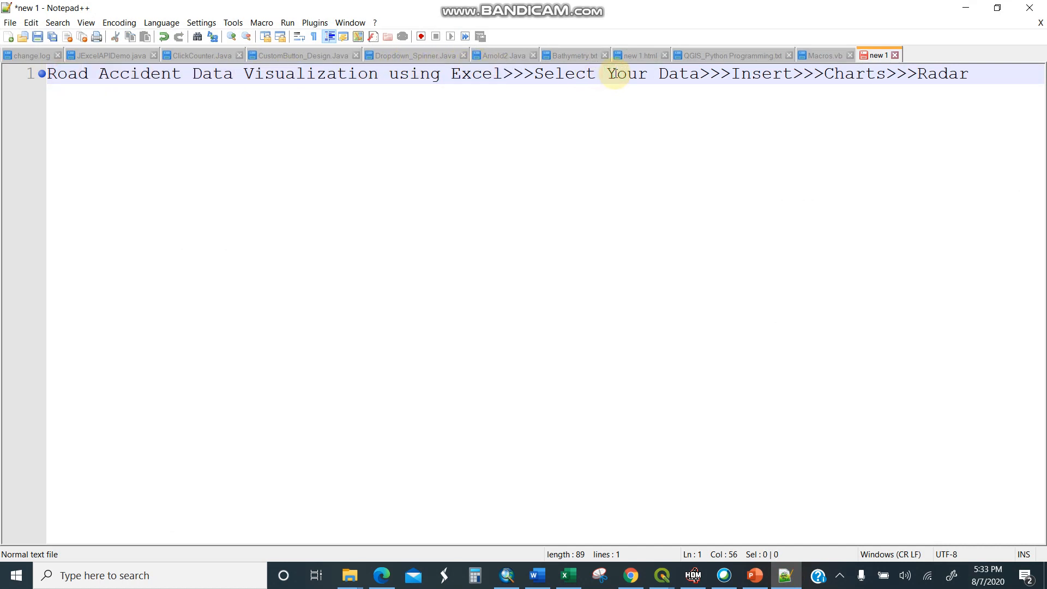
left_click(774, 74)
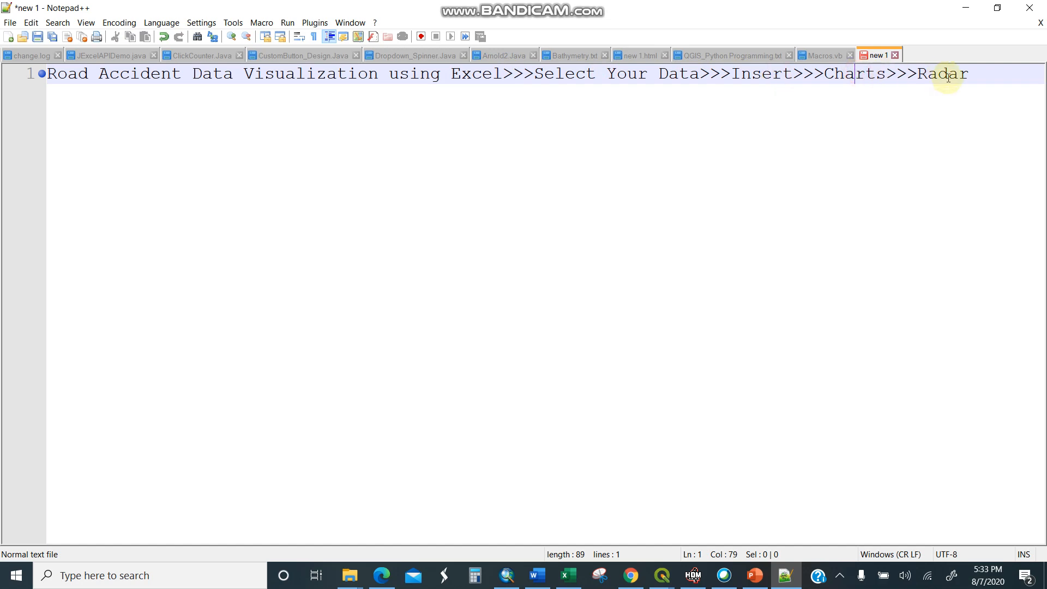
mouse_move(964, 10)
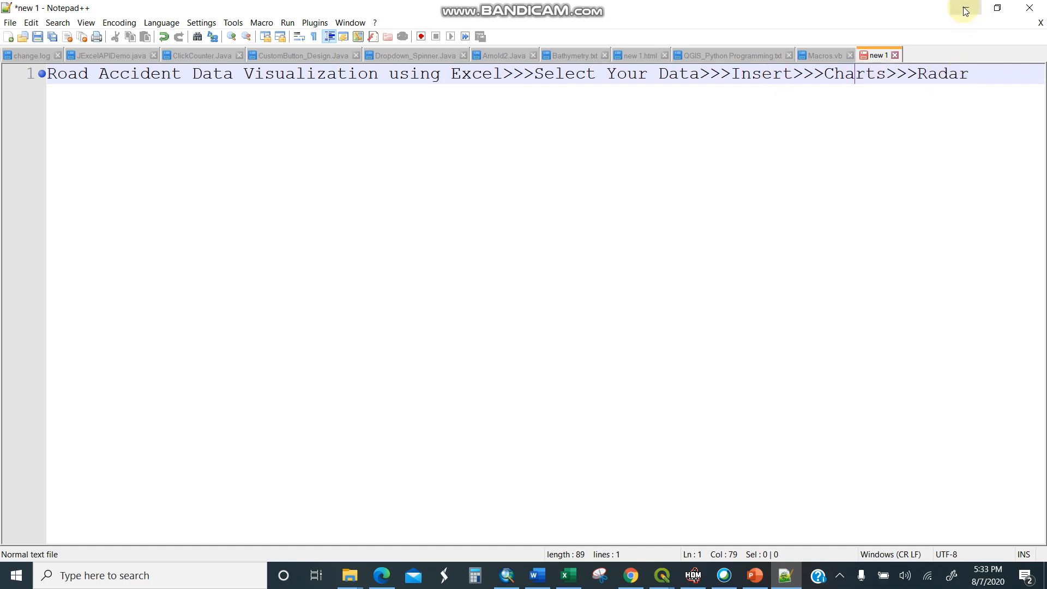
left_click(566, 574)
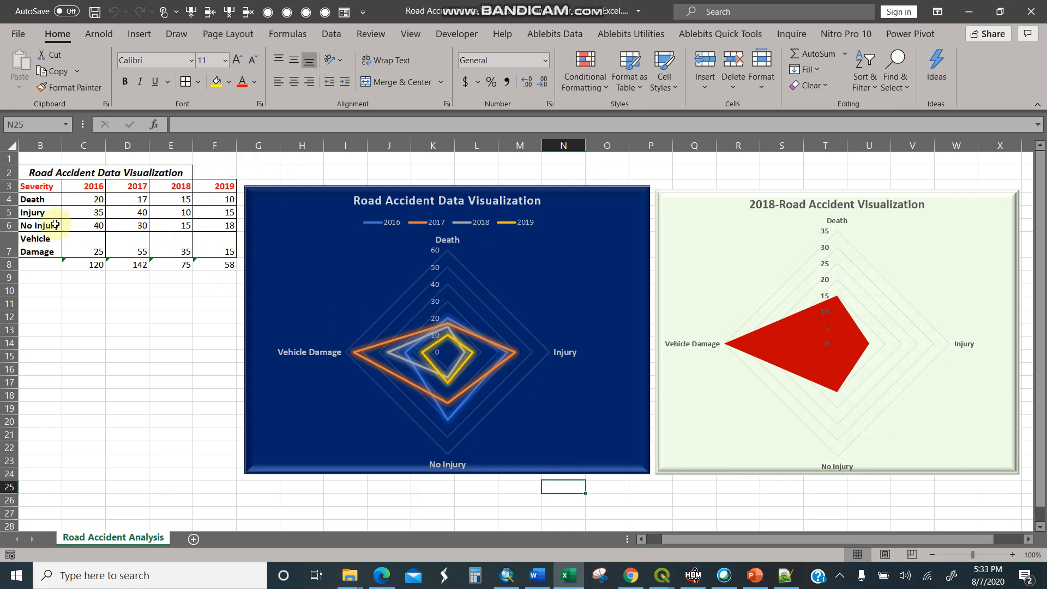
left_click(39, 199)
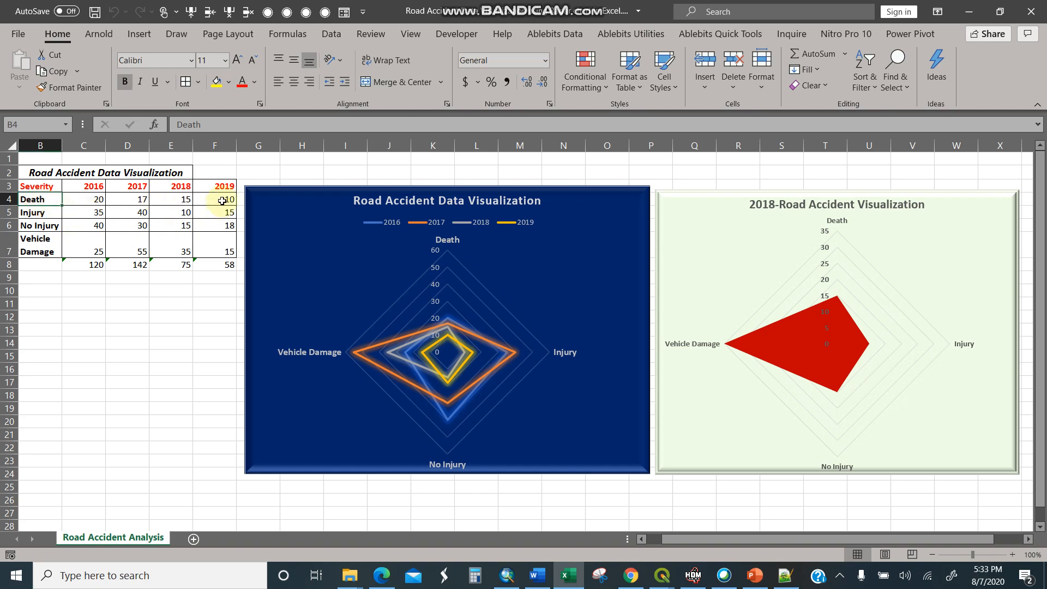
left_click(82, 199)
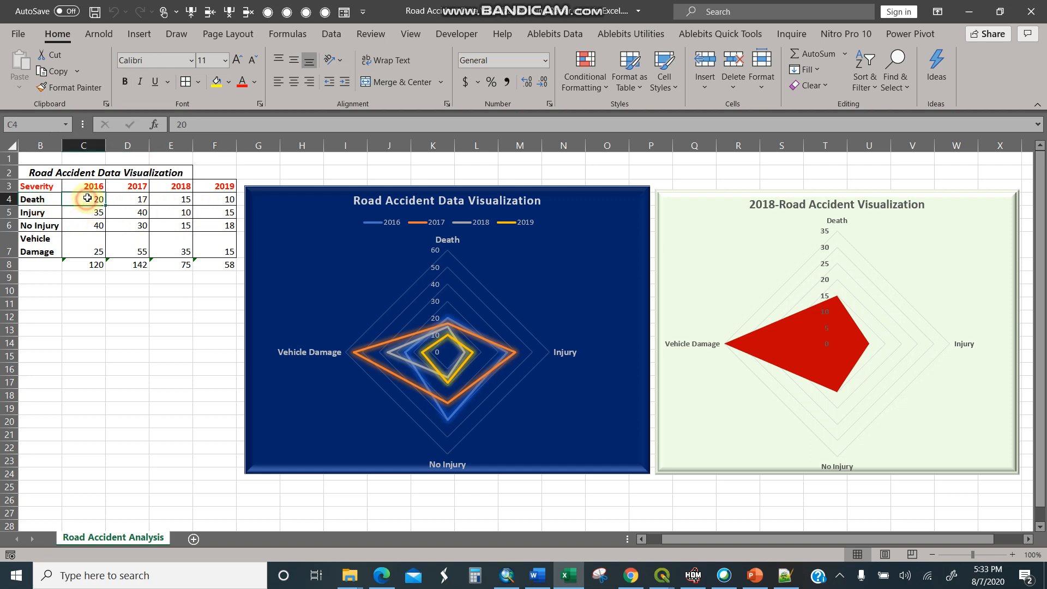
left_click(83, 250)
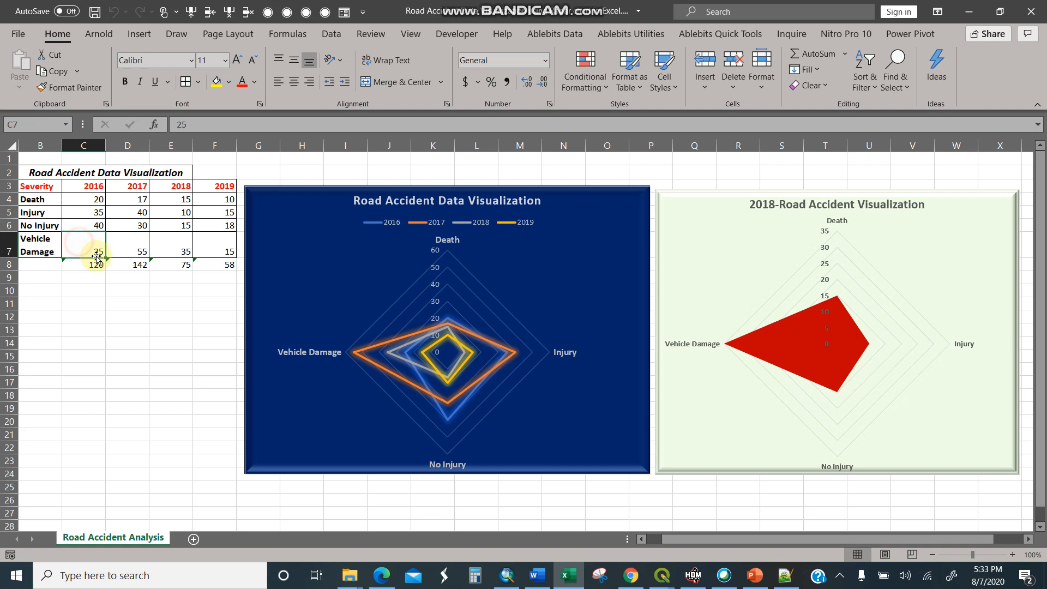
left_click(214, 246)
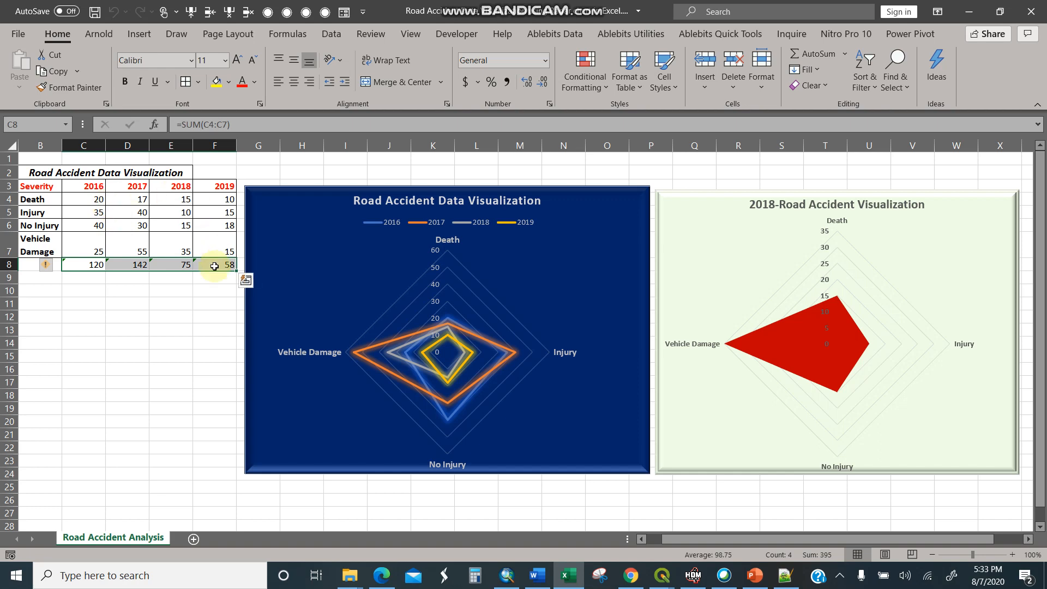
mouse_move(158, 280)
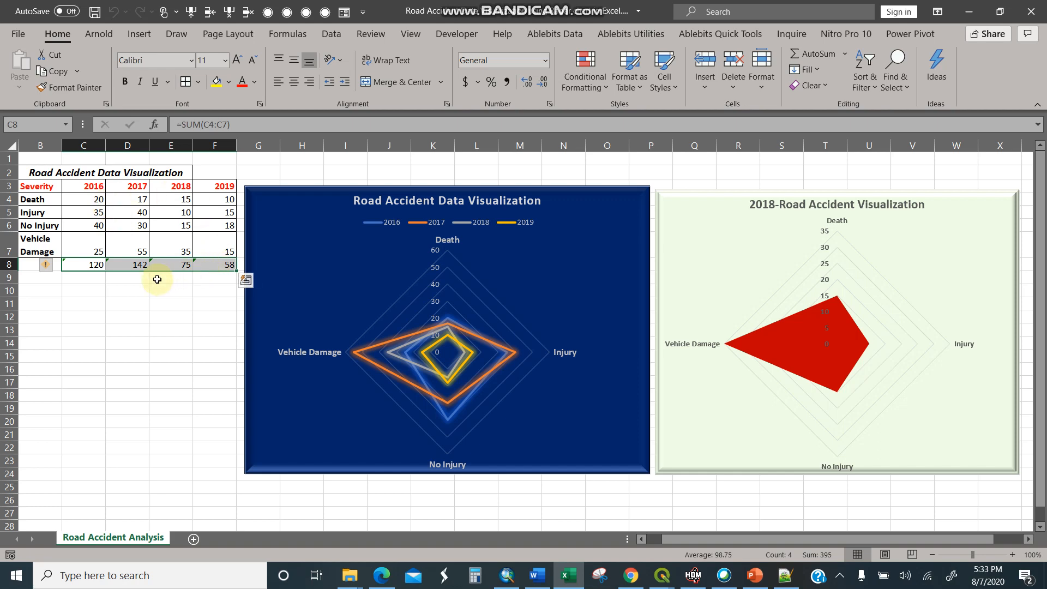
left_click(83, 199)
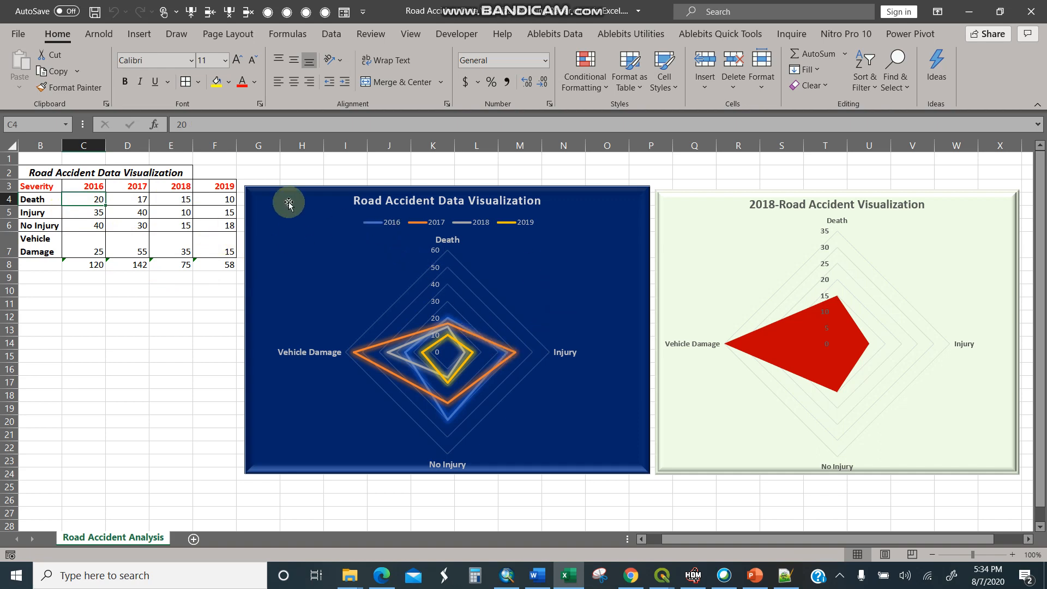
mouse_move(282, 193)
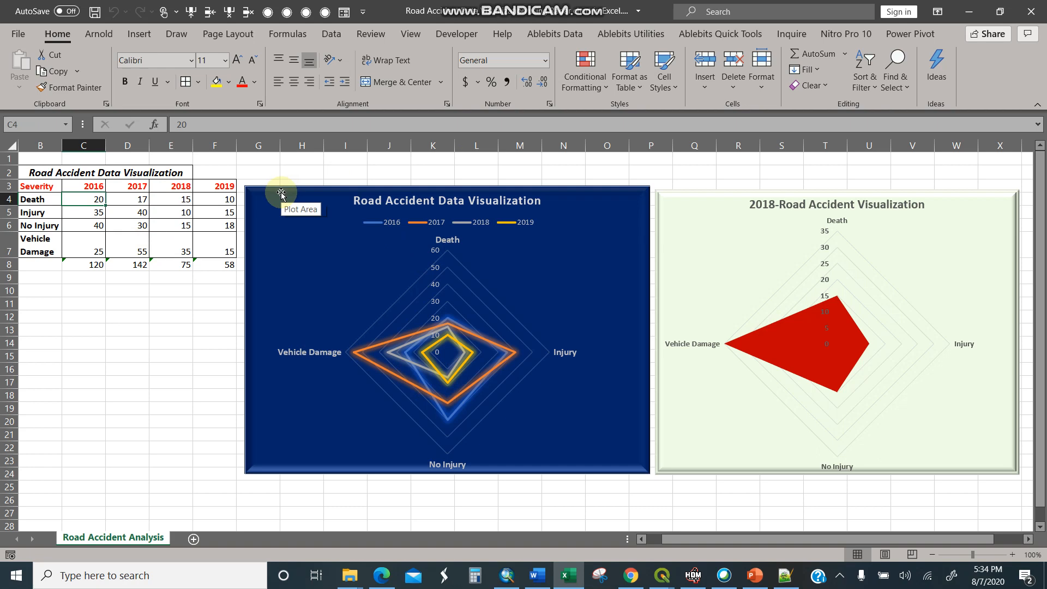
mouse_move(244, 205)
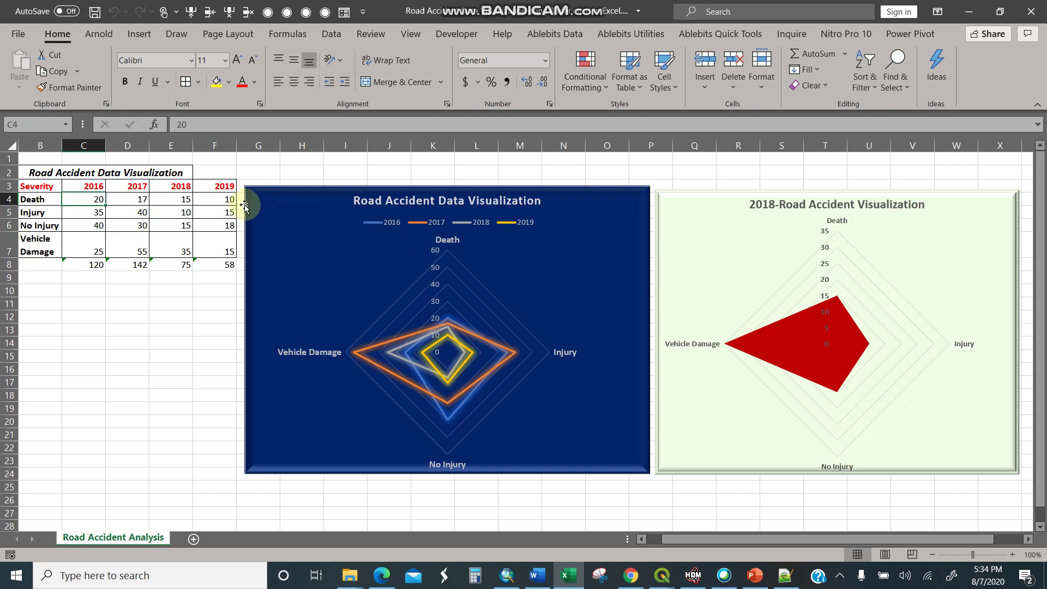
Step: Copy the 2016–2018 severity table B3:E7 onto new Sheet4 and select A1:D5
left_click(40, 186)
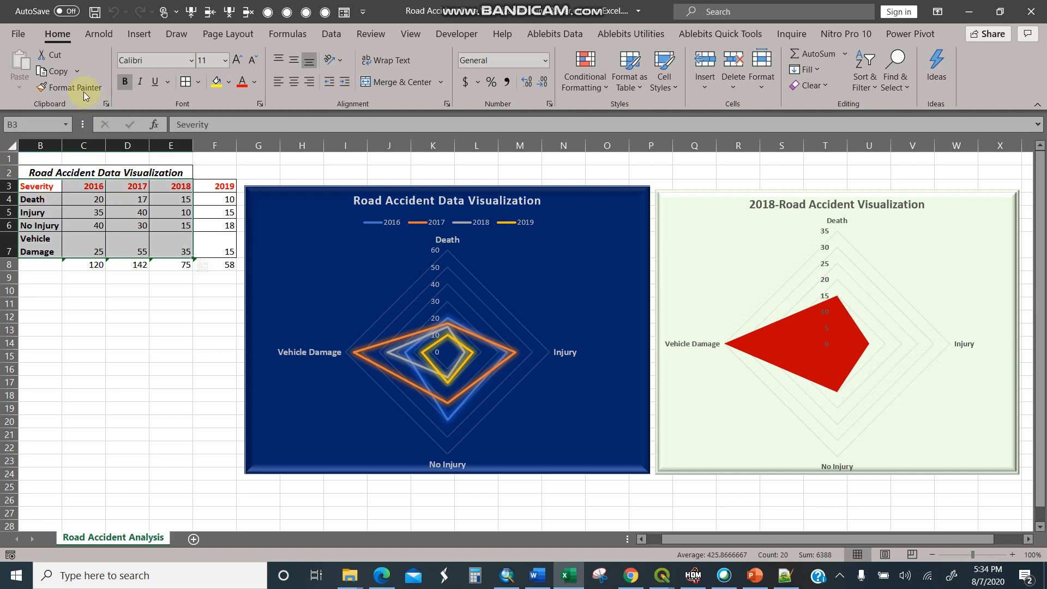
left_click(192, 539)
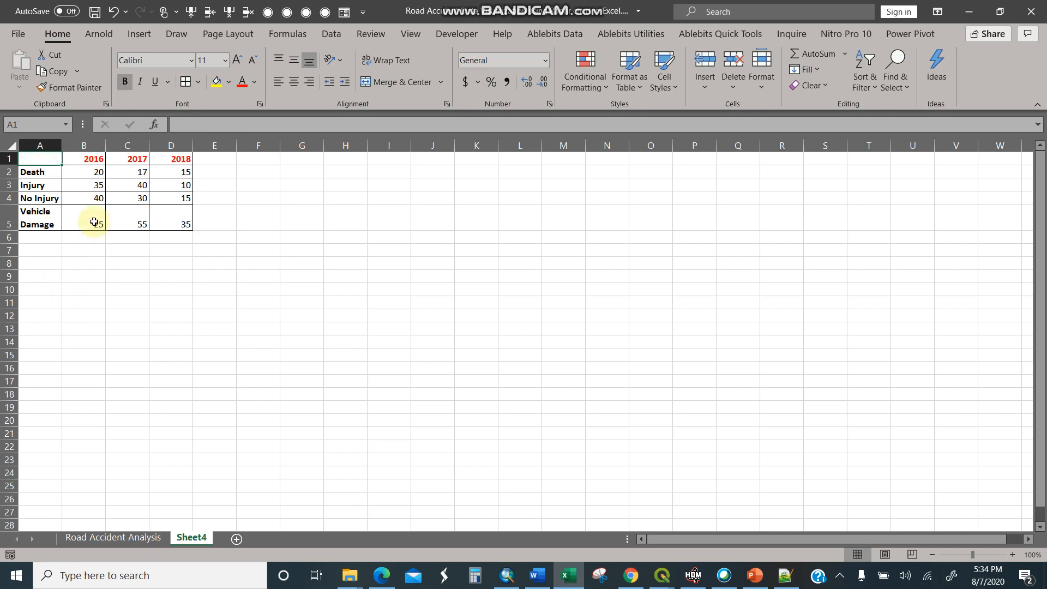
left_click_drag(93, 222, 173, 224)
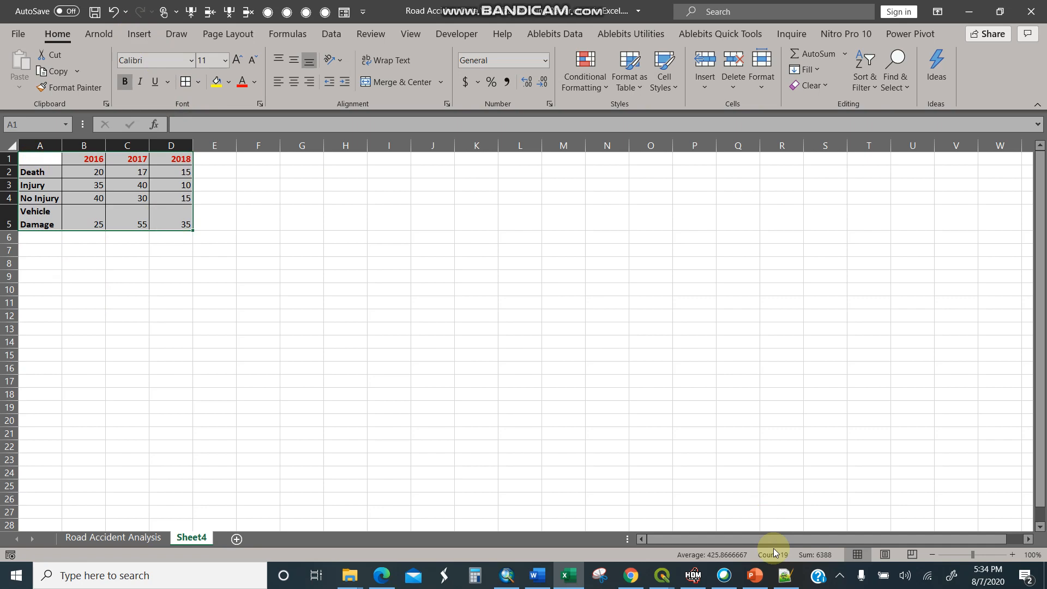
left_click(783, 574)
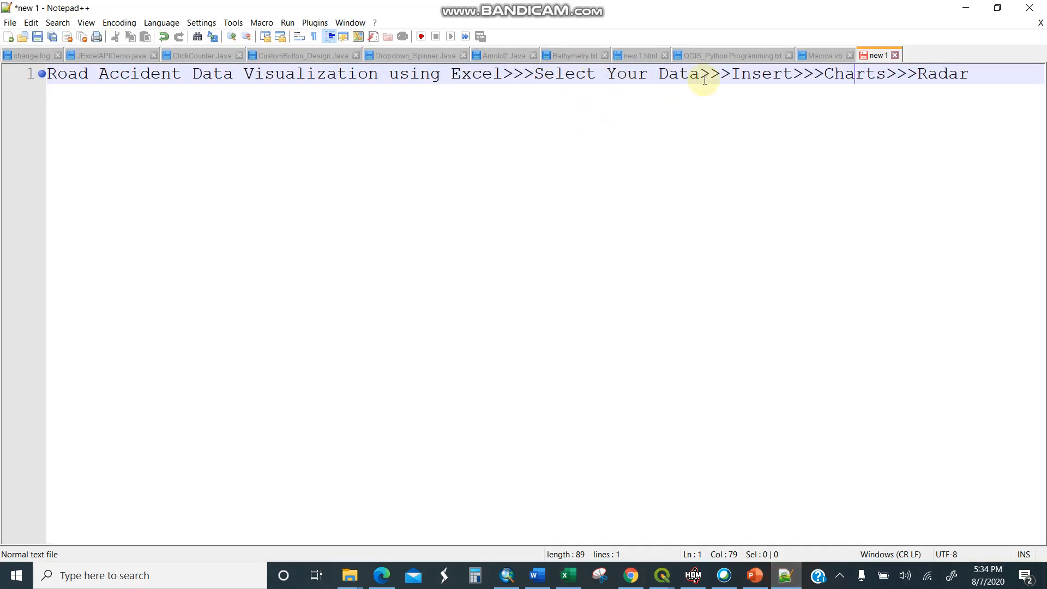
left_click(566, 575)
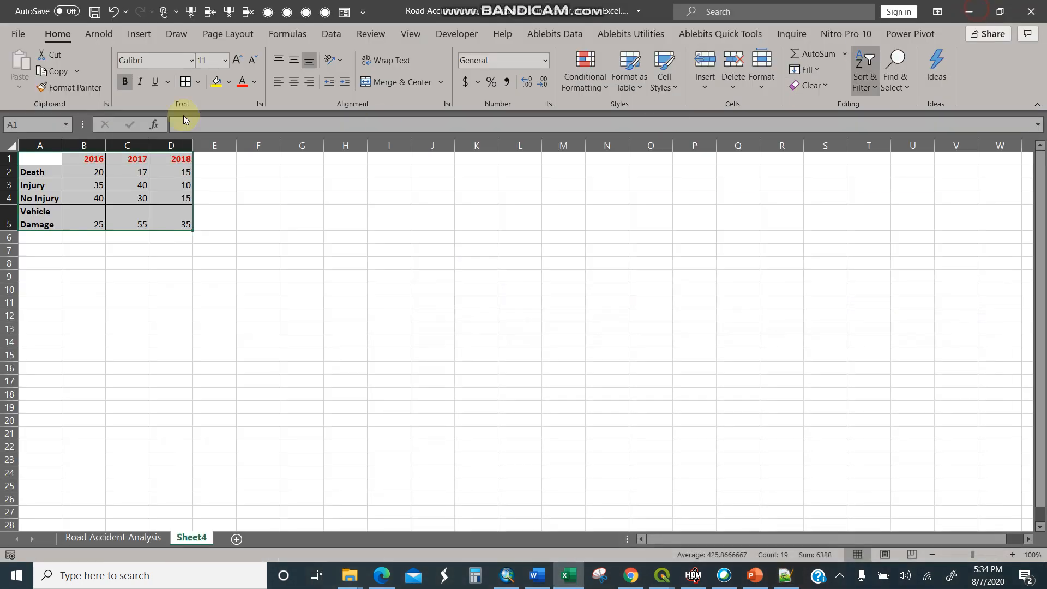
Step: Insert a basic Radar chart of A1:D5 through Recommended Charts > All Charts
left_click(139, 33)
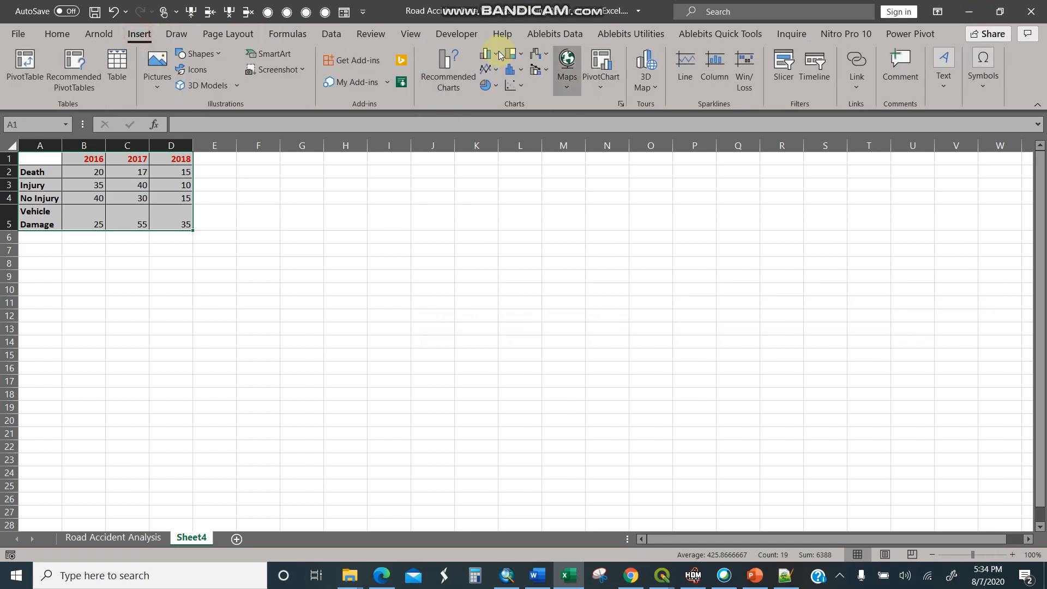
left_click(446, 69)
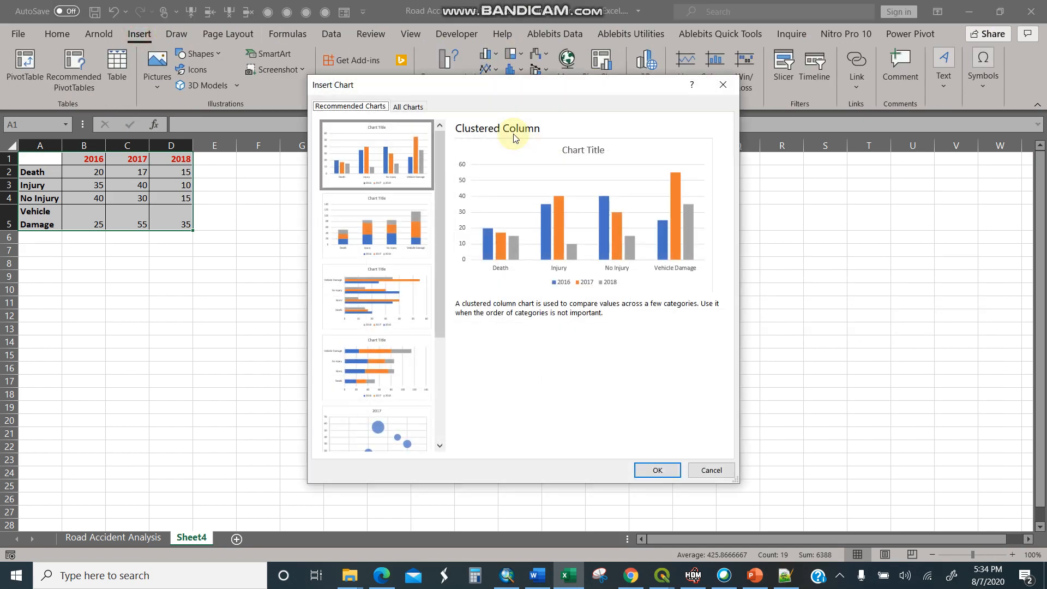
left_click(408, 106)
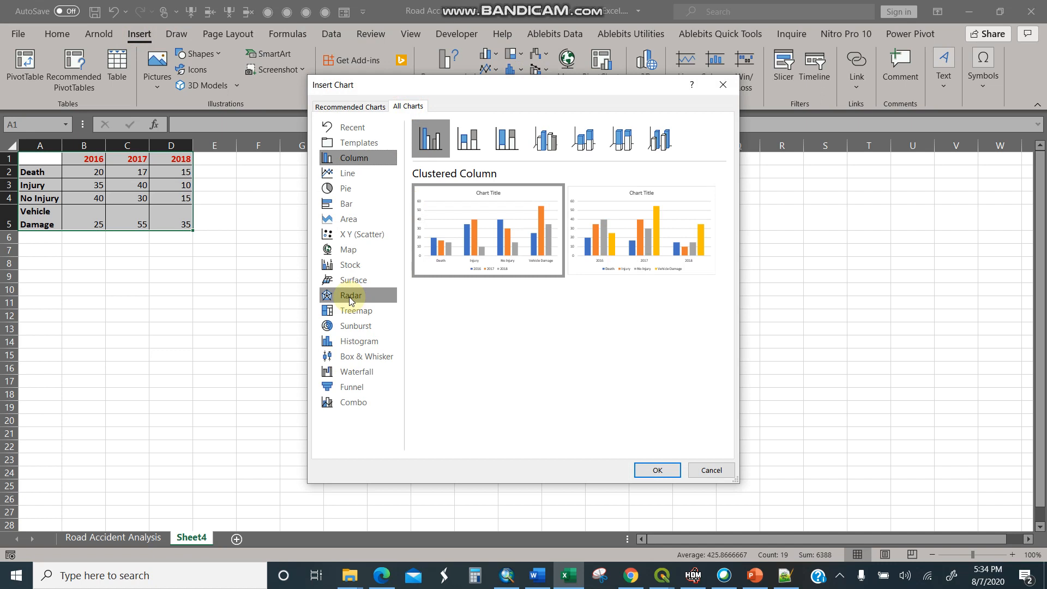
left_click(351, 295)
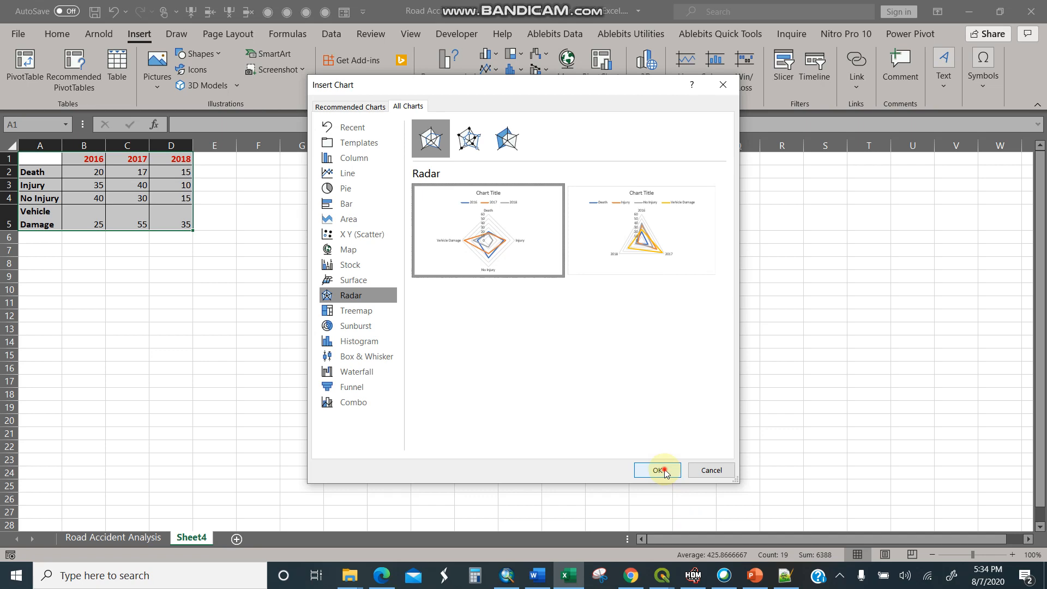
left_click(657, 469)
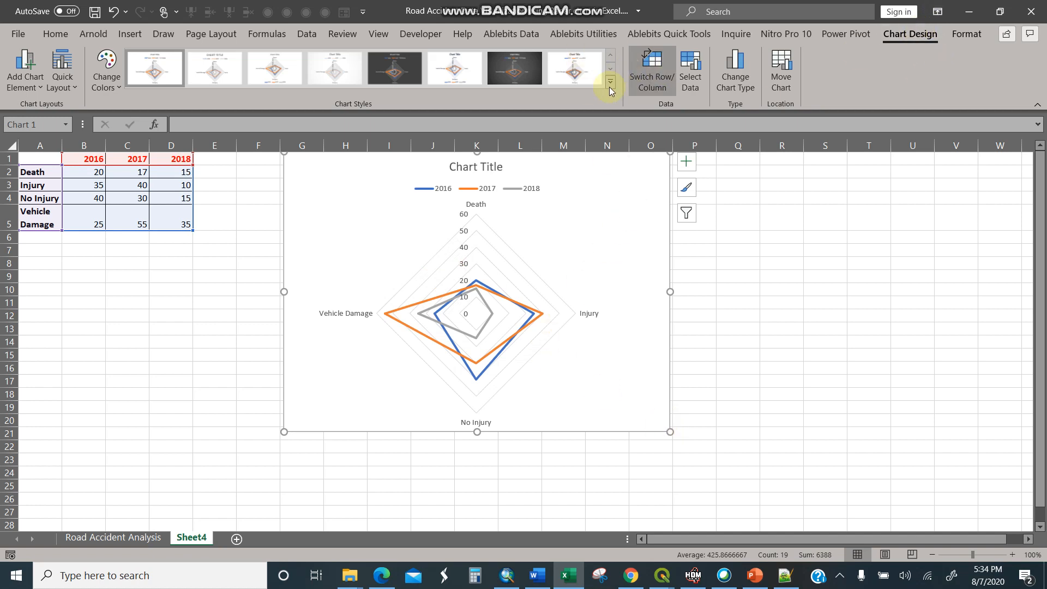
Step: Apply a dark chart style and Dark Blue shape fill, and bold the category labels
left_click(394, 66)
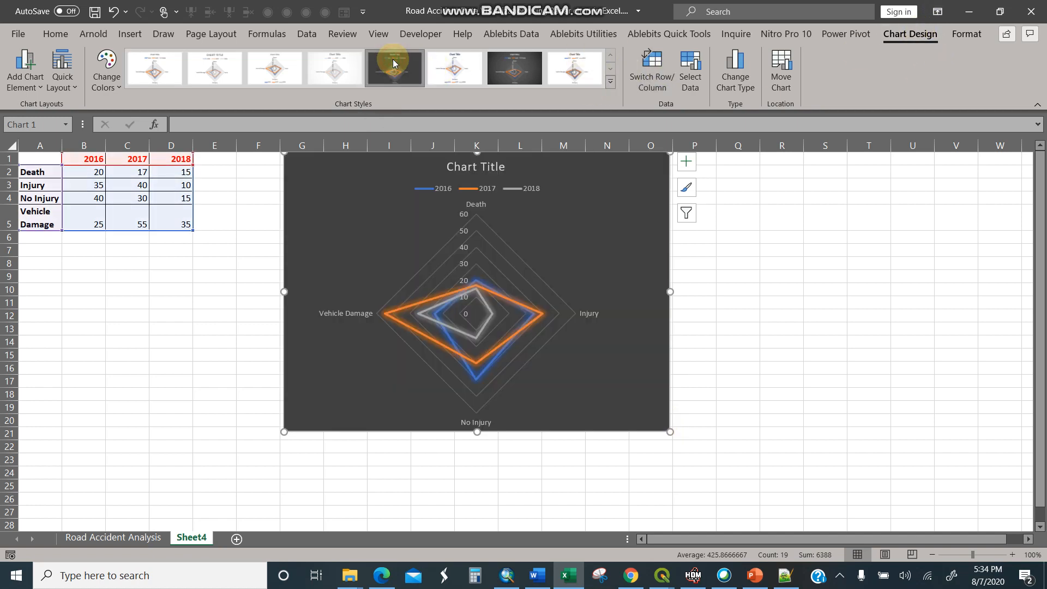
mouse_move(774, 160)
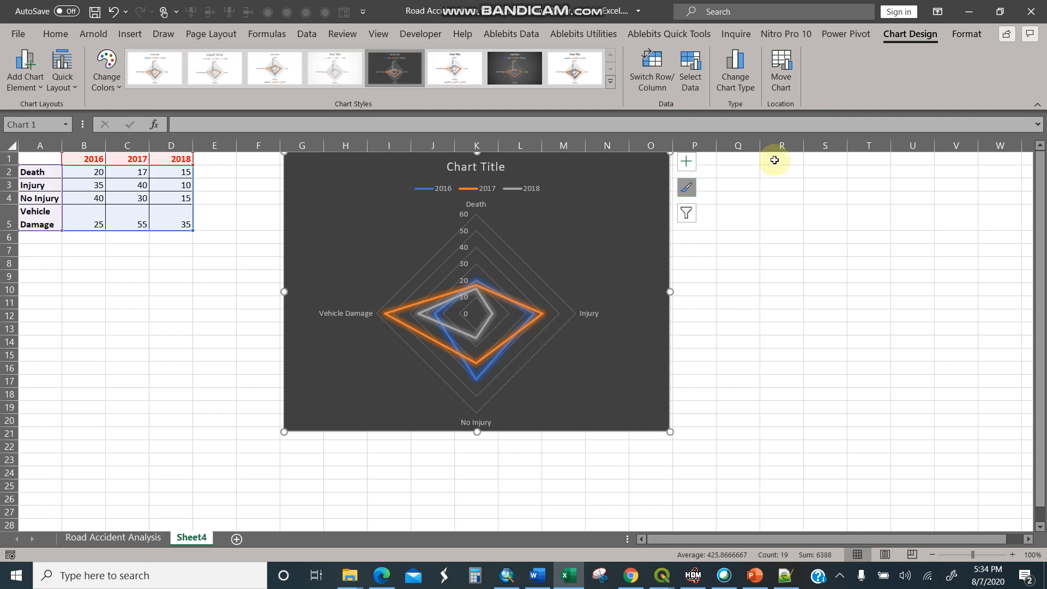
left_click(965, 34)
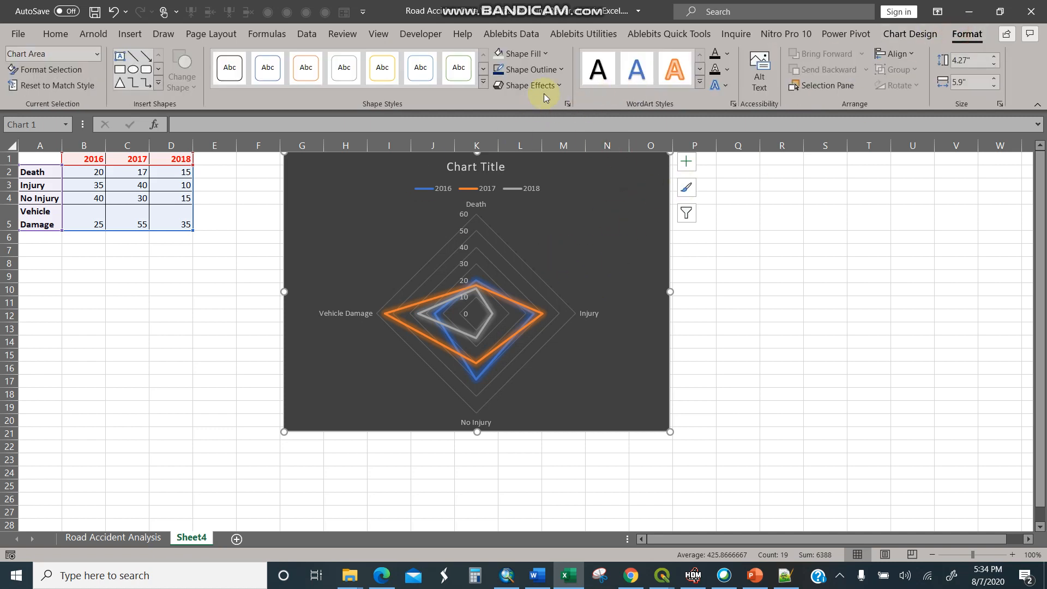
left_click(517, 54)
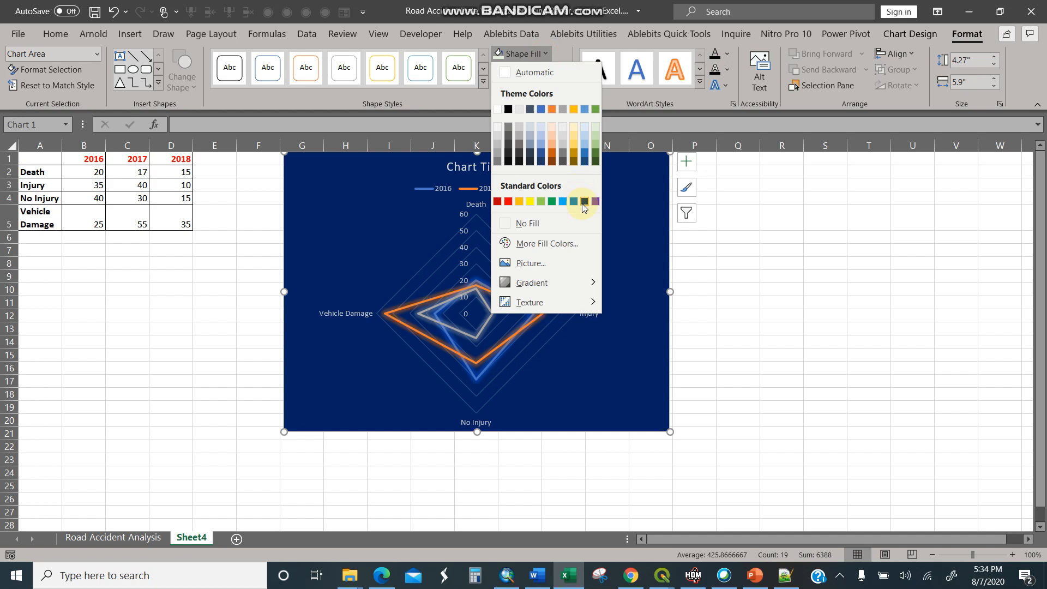
left_click(584, 201)
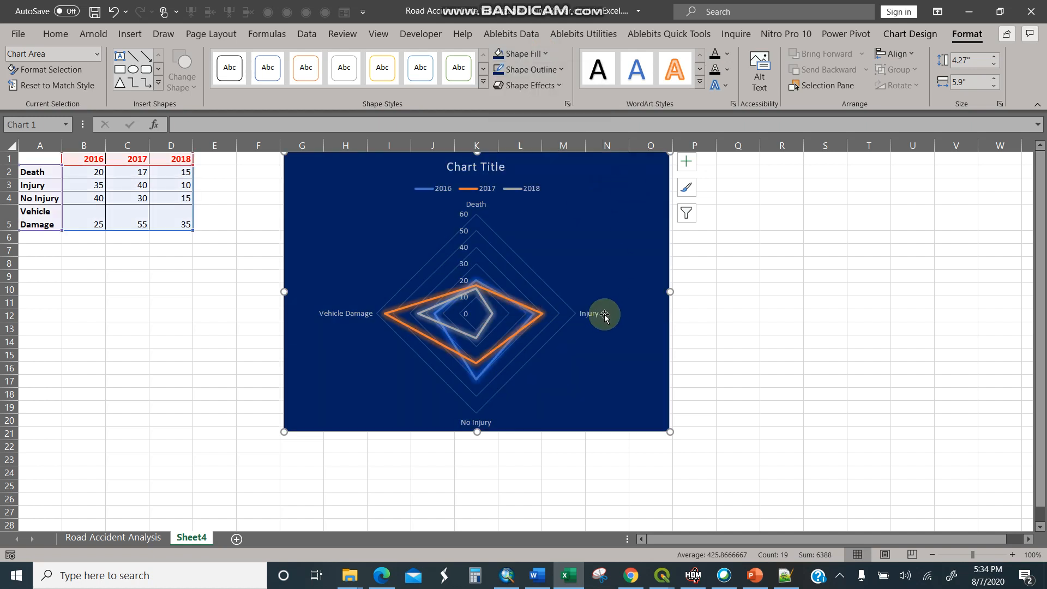
left_click(366, 307)
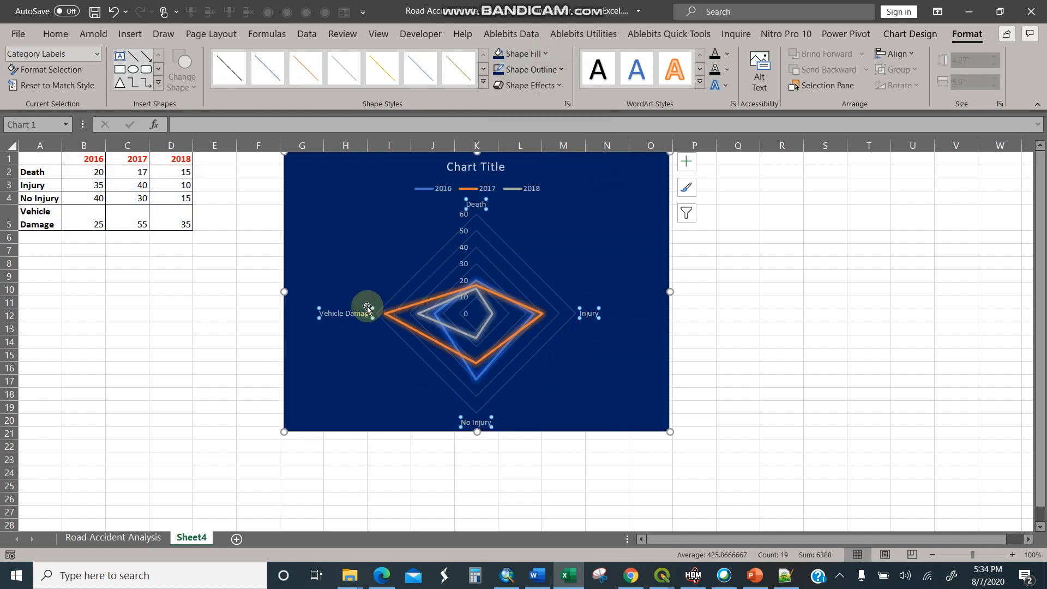
mouse_move(411, 369)
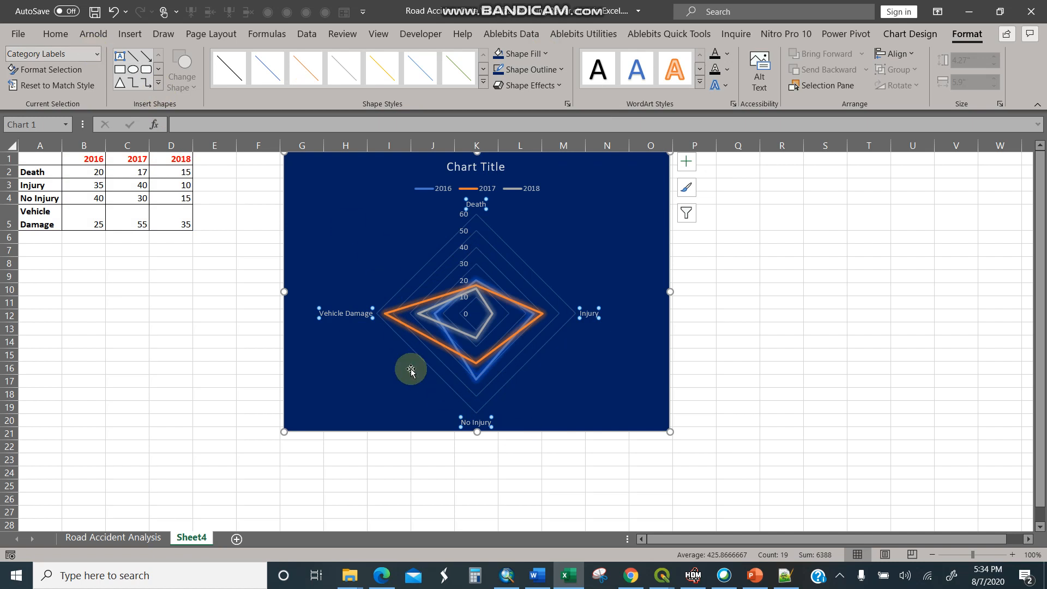
left_click(55, 33)
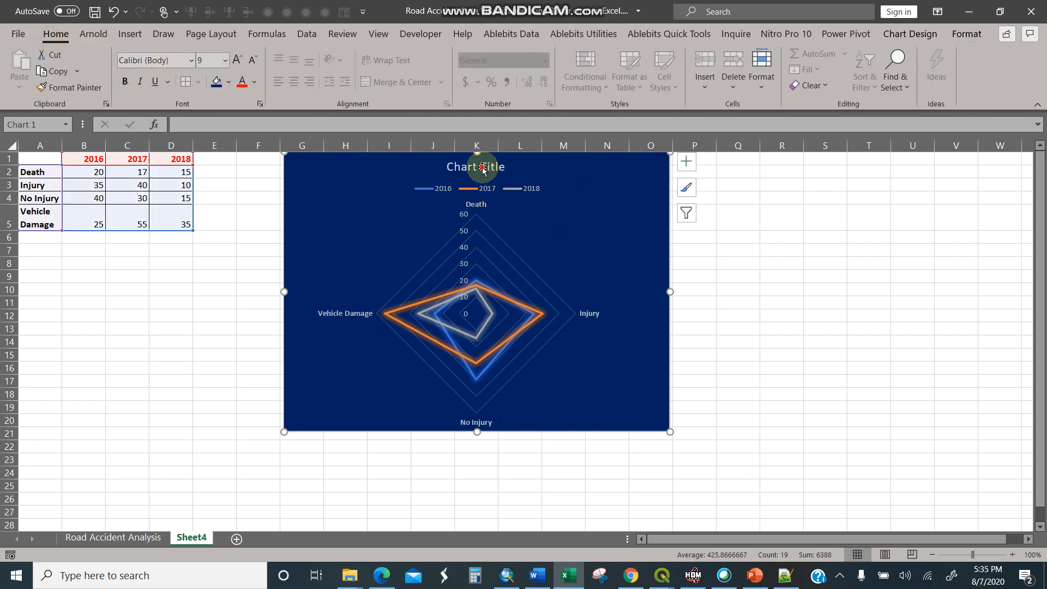
Step: Replace the default chart title with 'Road Accident Data Visualization'
double_click(476, 166)
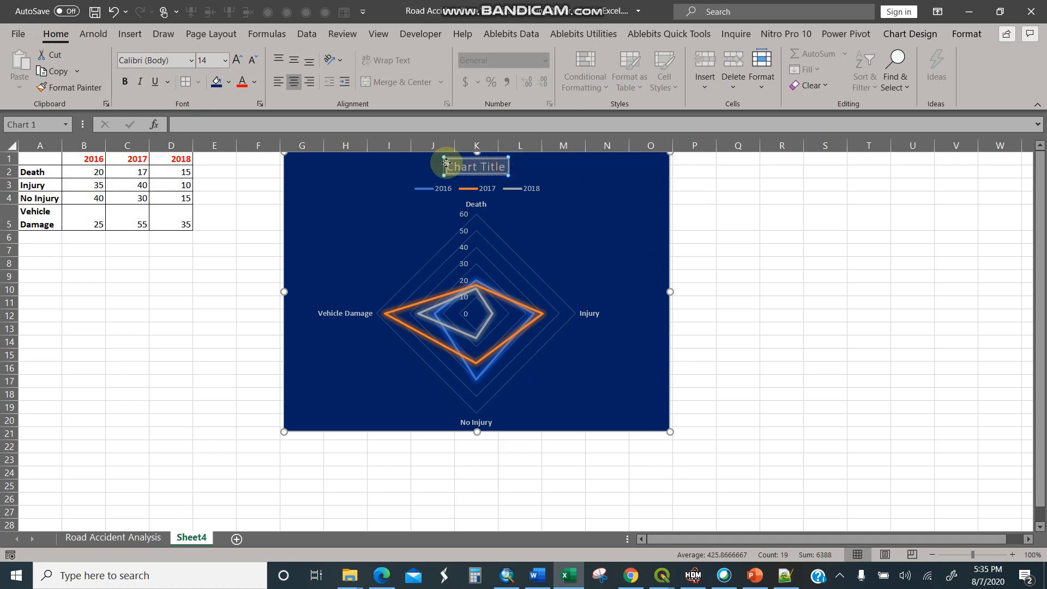
type("Road Accident Data Visualiza")
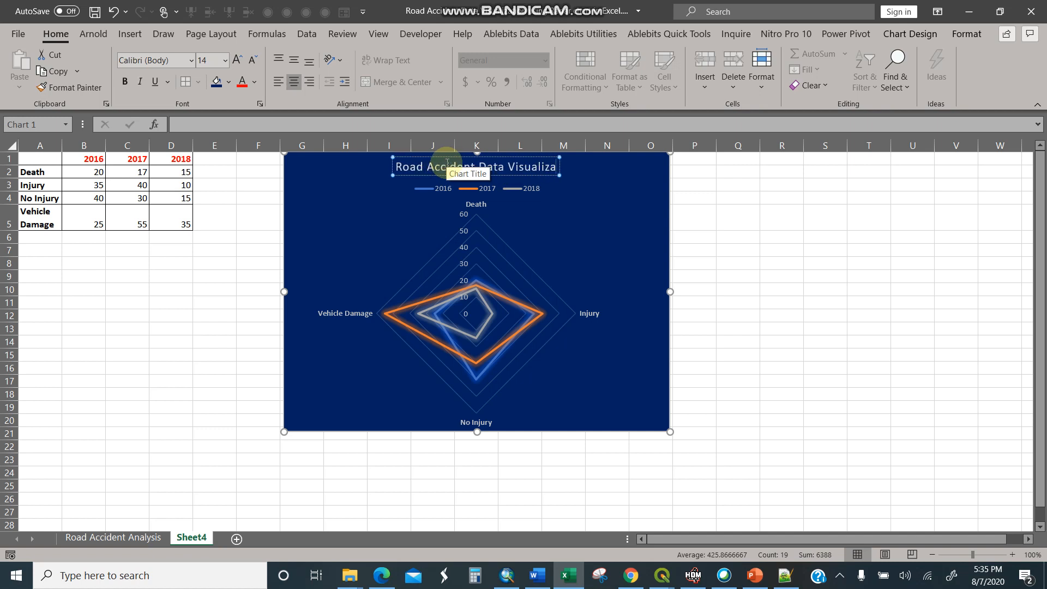
left_click(476, 257)
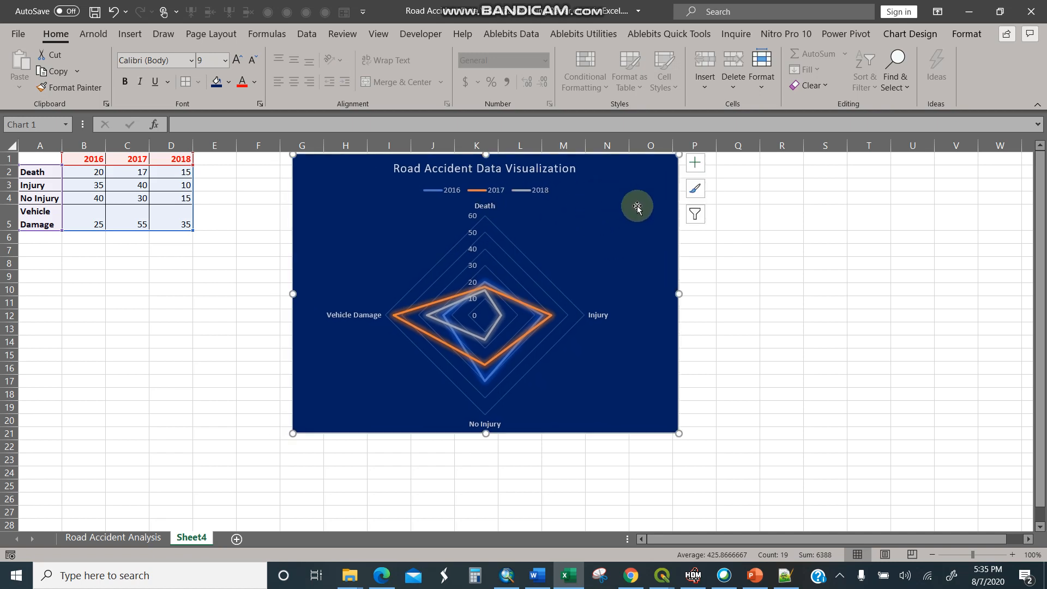
mouse_move(553, 219)
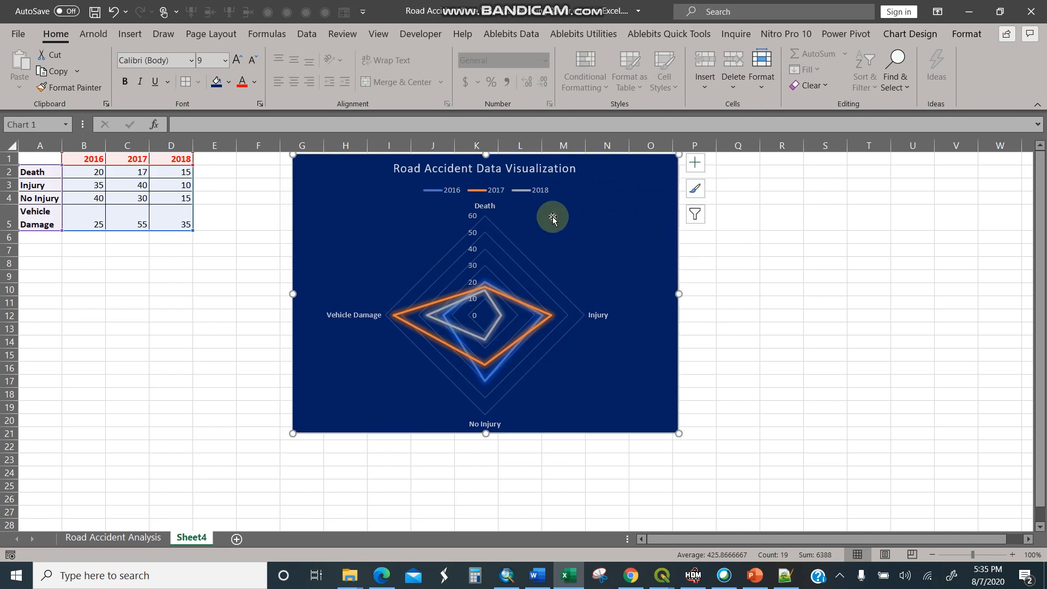
mouse_move(404, 318)
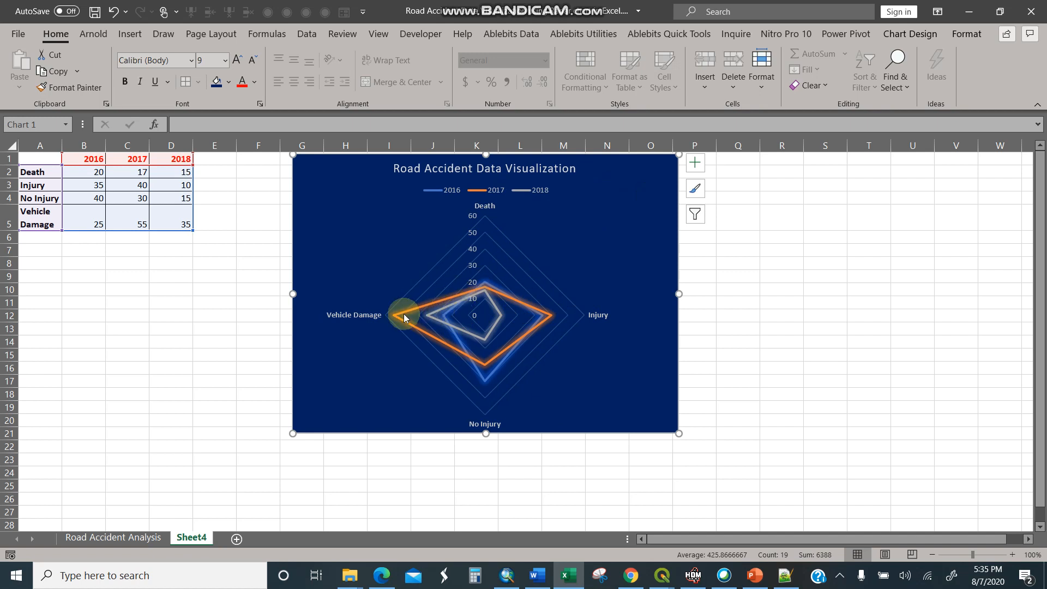
mouse_move(394, 318)
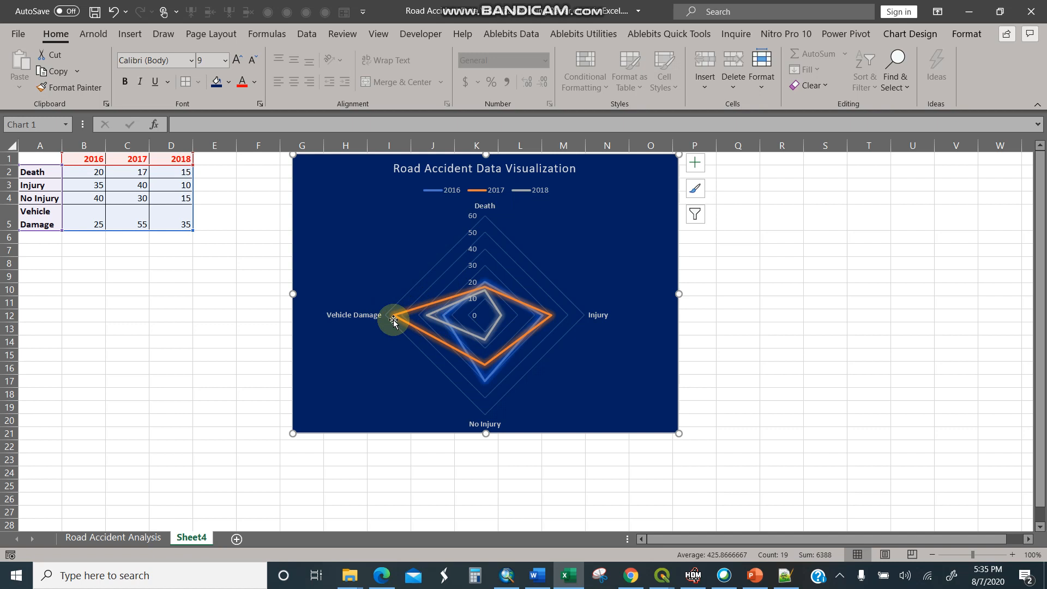
mouse_move(393, 320)
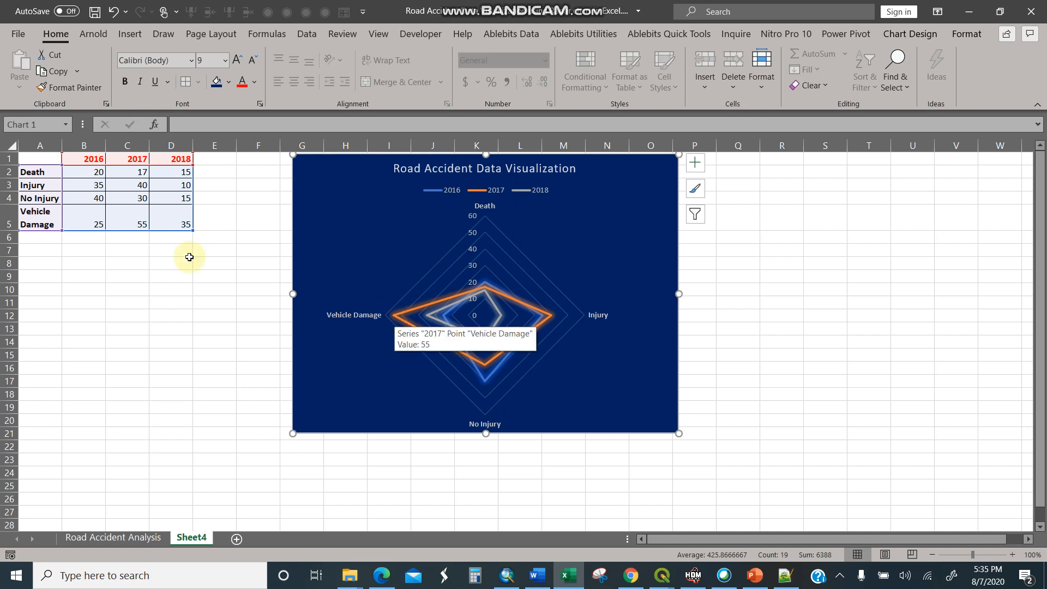
mouse_move(155, 210)
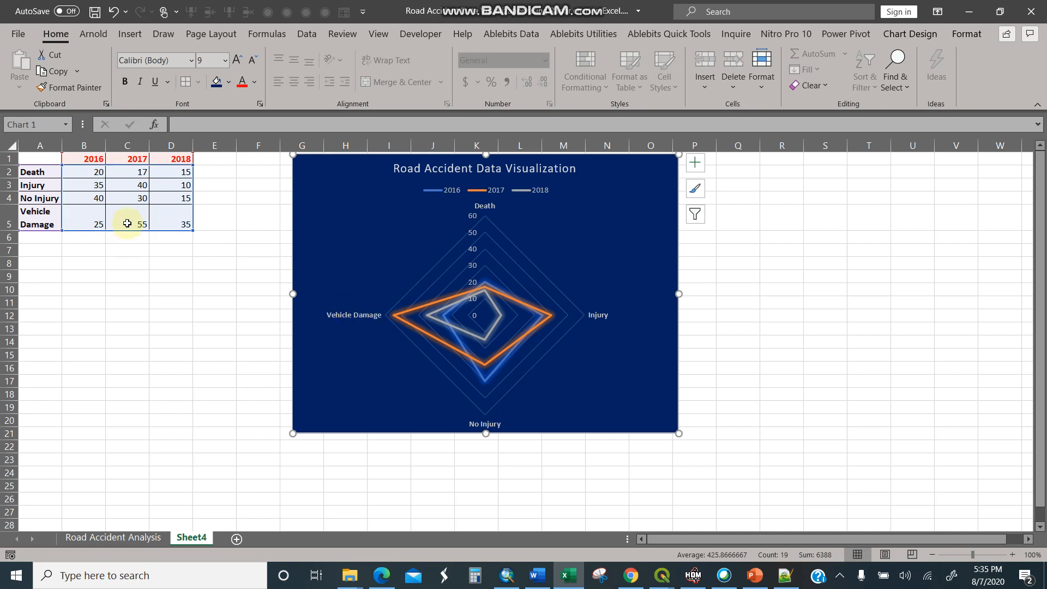
mouse_move(134, 179)
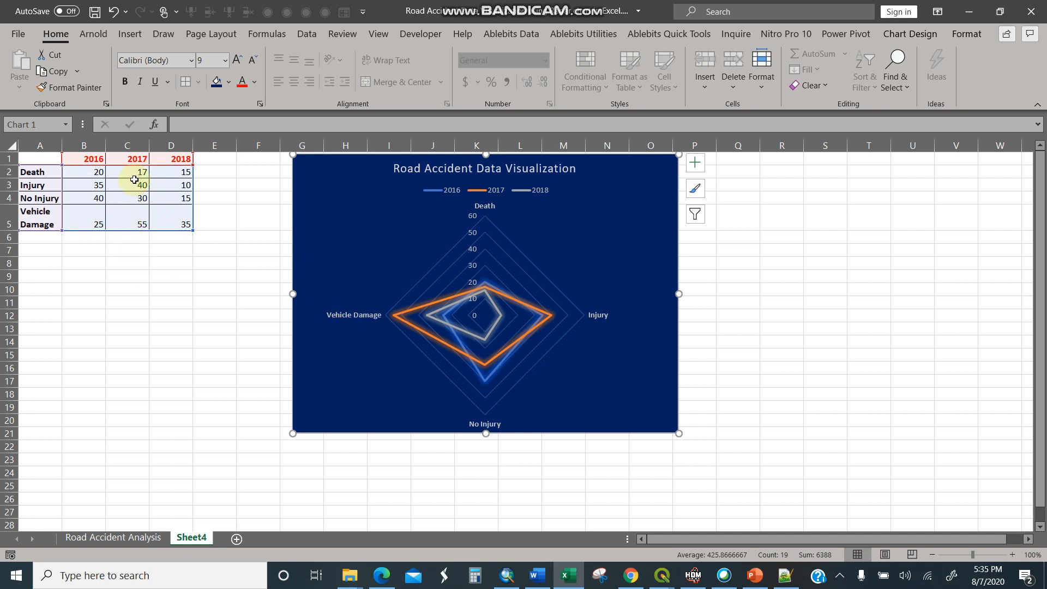
left_click(83, 197)
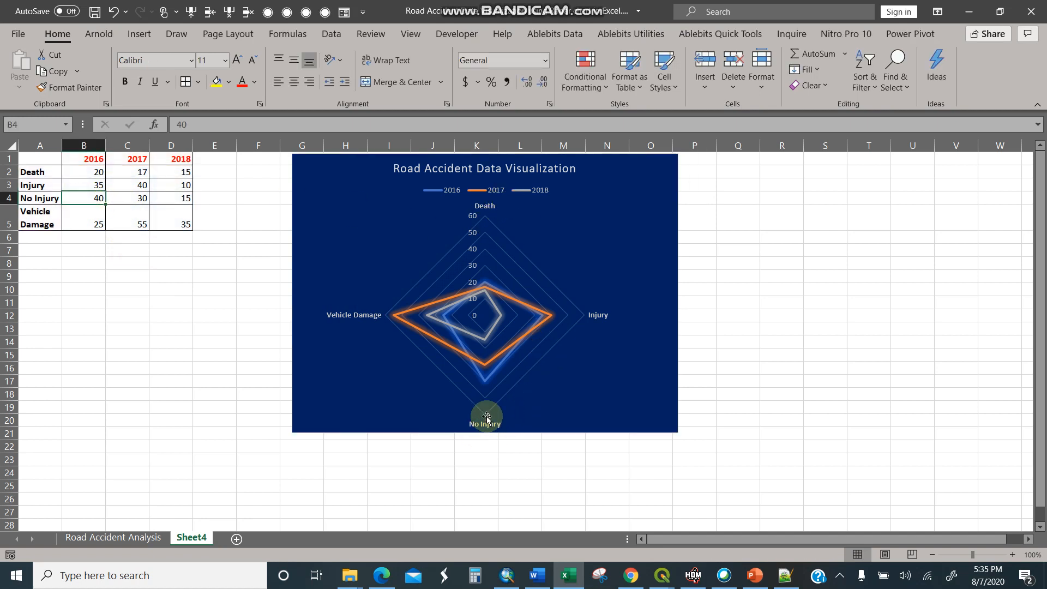
mouse_move(485, 415)
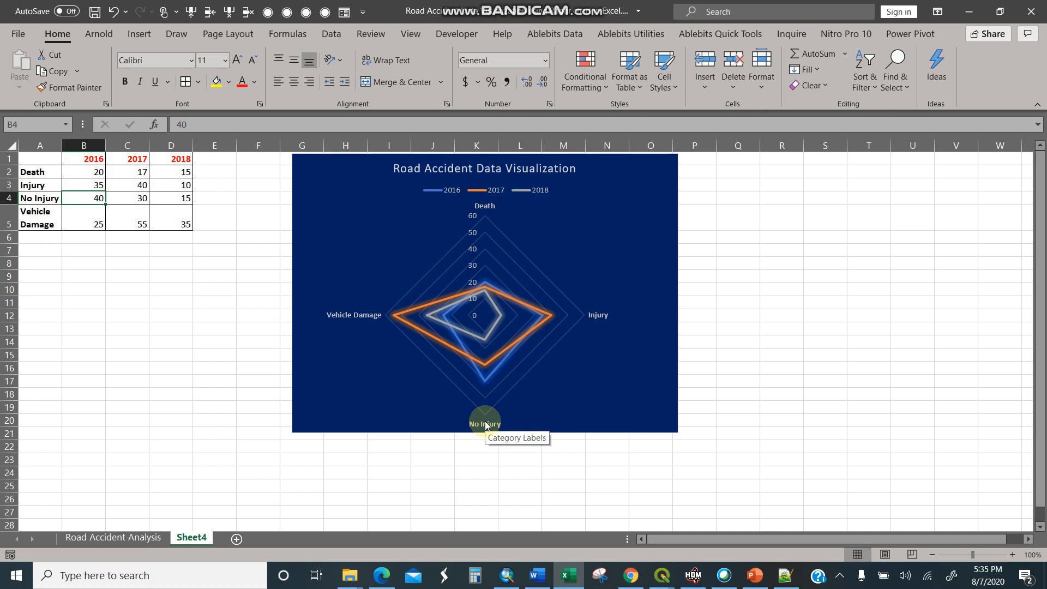
mouse_move(474, 310)
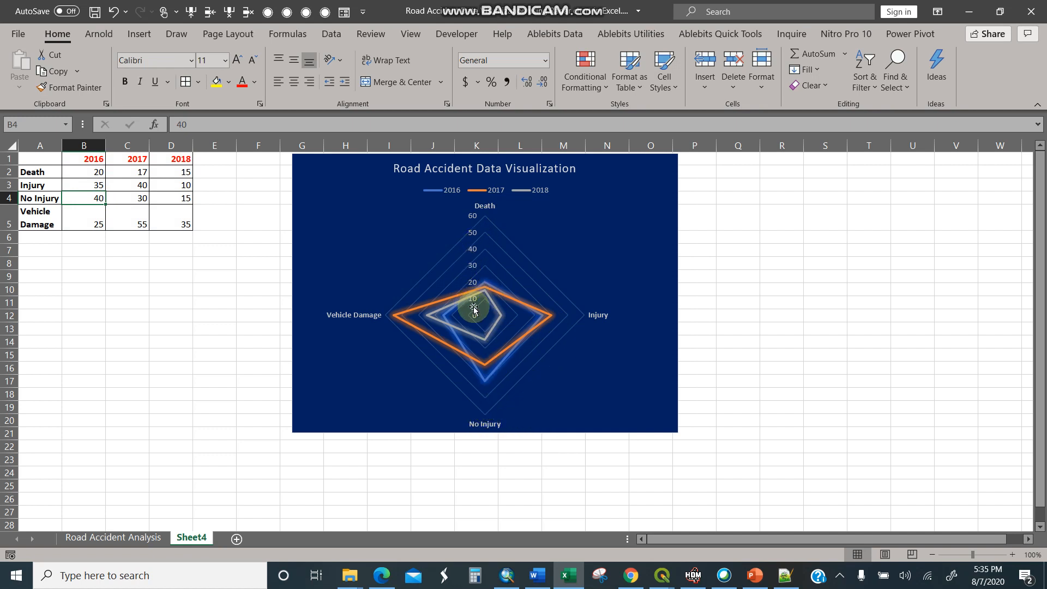
mouse_move(477, 248)
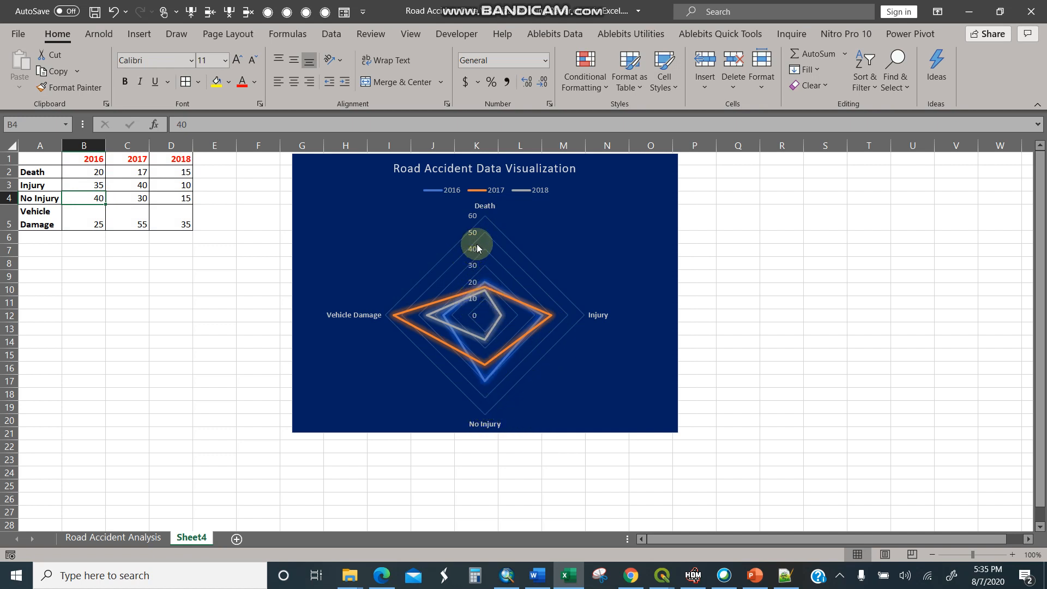
mouse_move(521, 268)
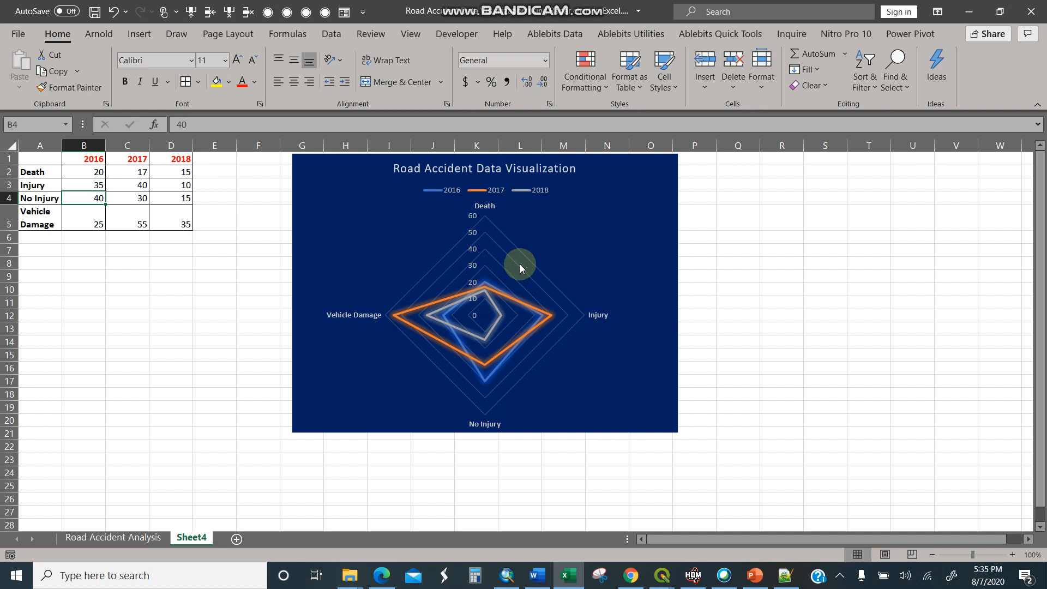
mouse_move(484, 247)
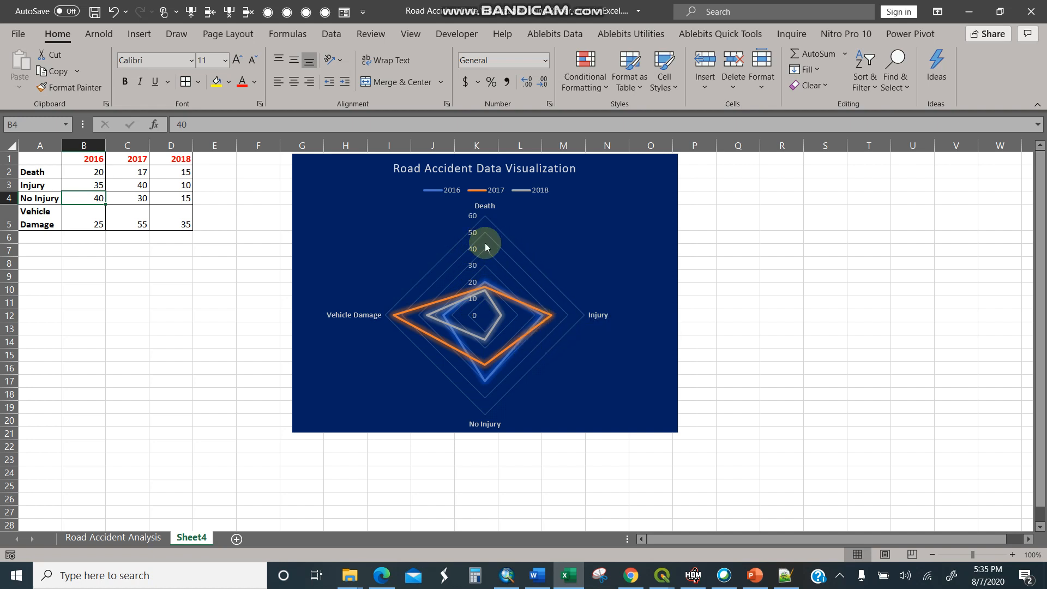
mouse_move(468, 275)
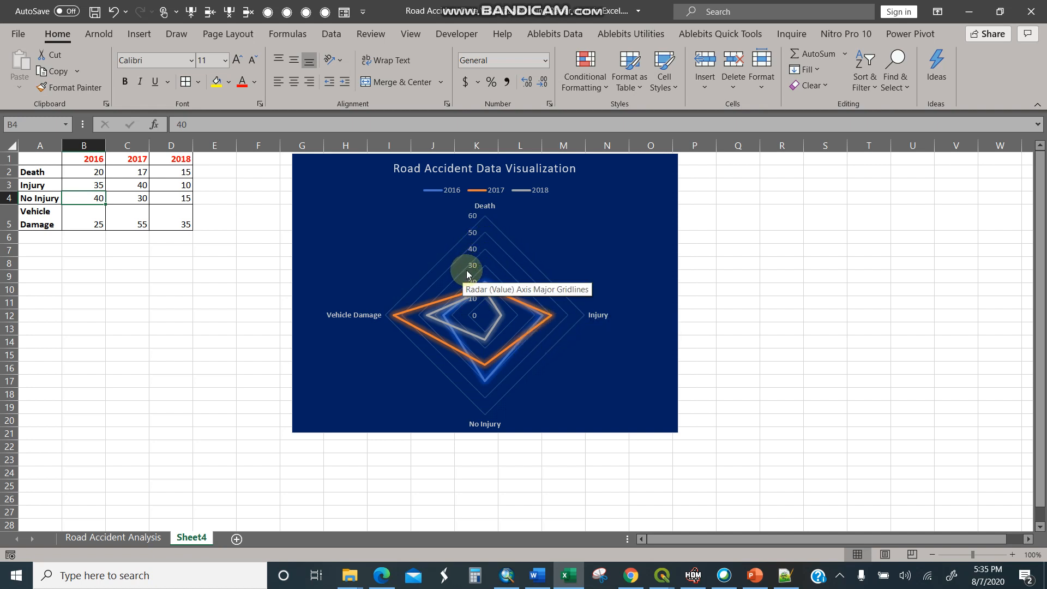
mouse_move(566, 315)
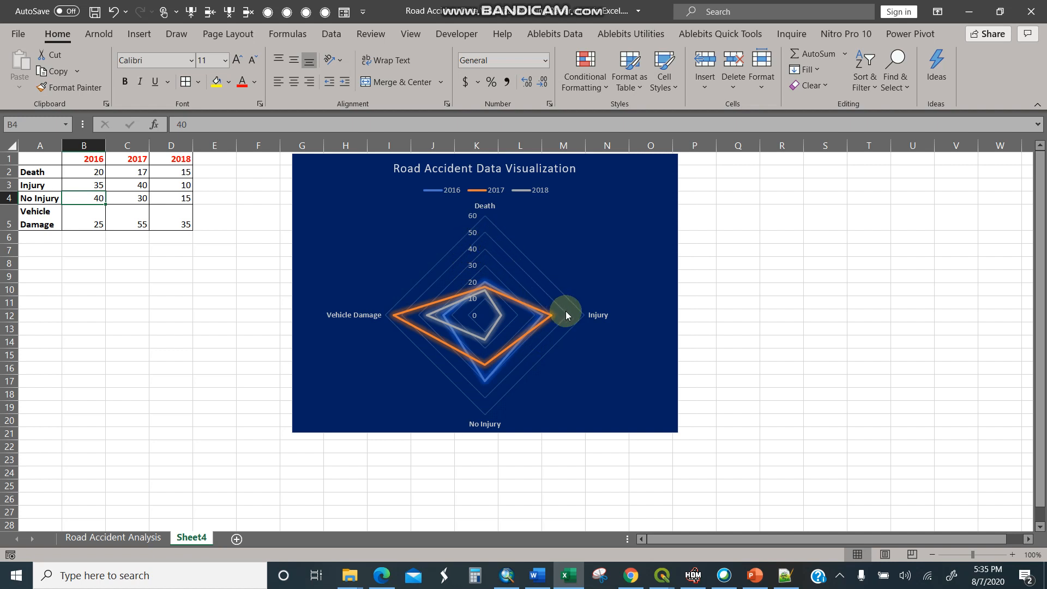
mouse_move(486, 383)
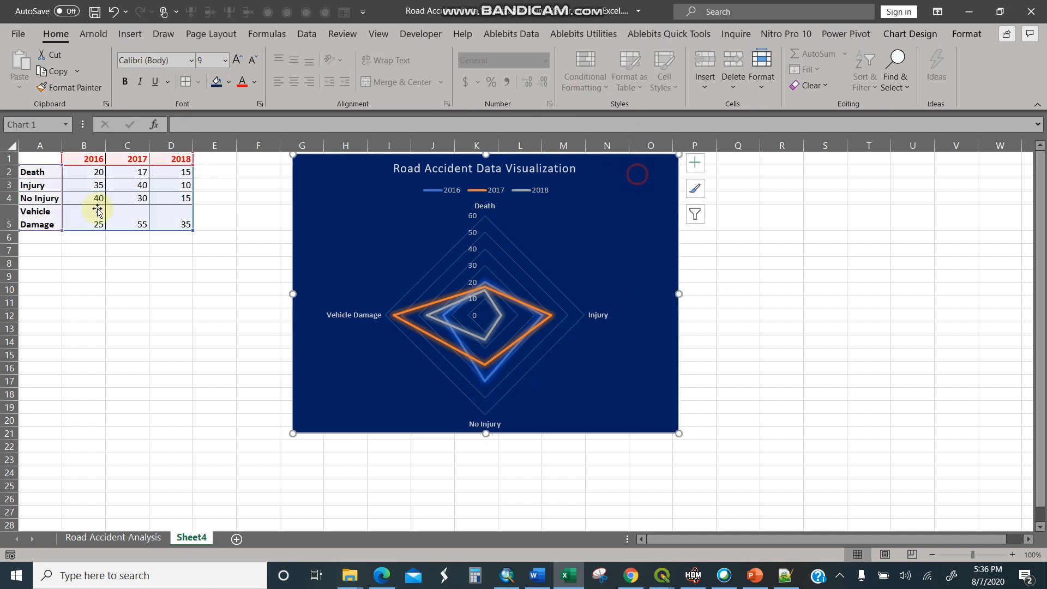
Step: Insert a Filled Radar chart of the column A labels and 2018 values D1:D5
left_click(214, 185)
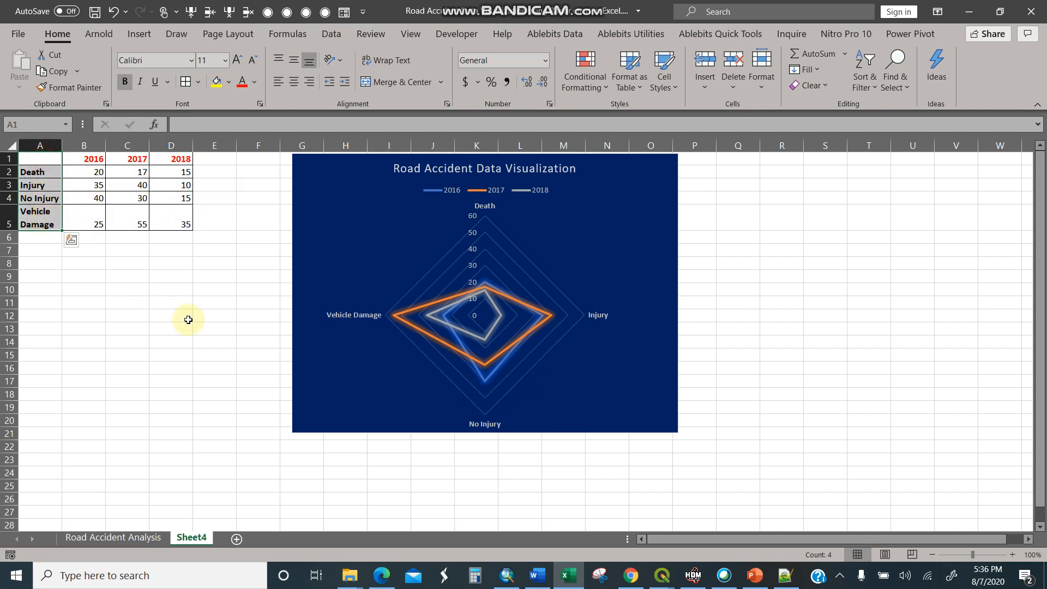
left_click_drag(171, 158, 170, 197)
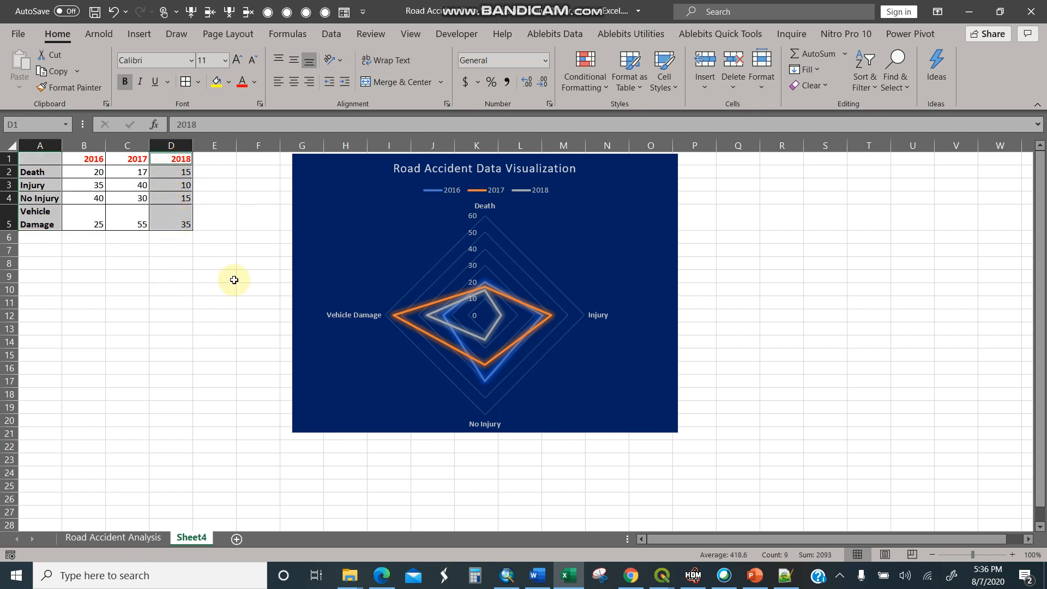
left_click(139, 33)
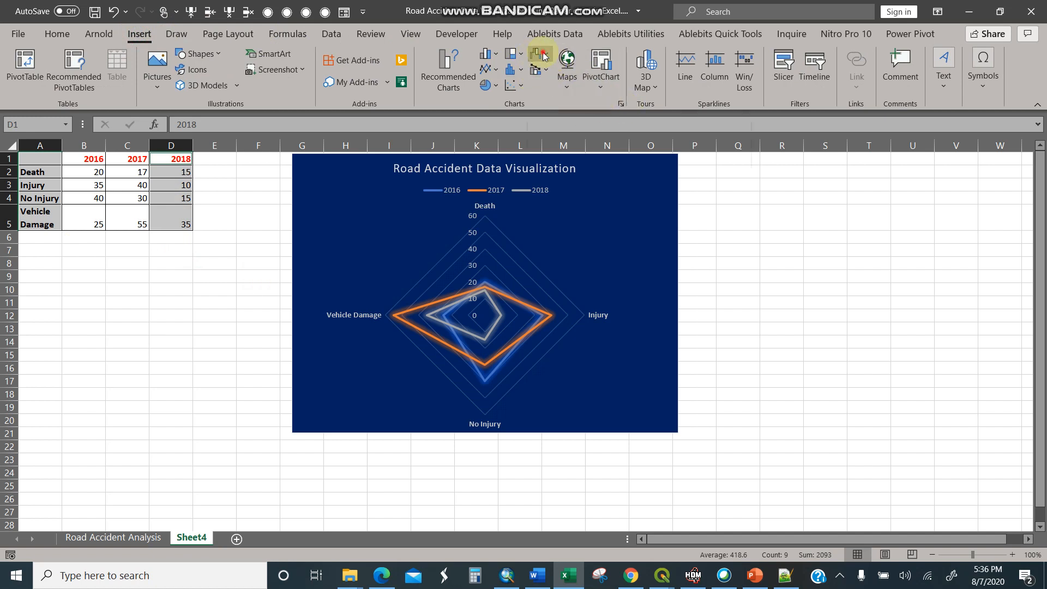
left_click(534, 54)
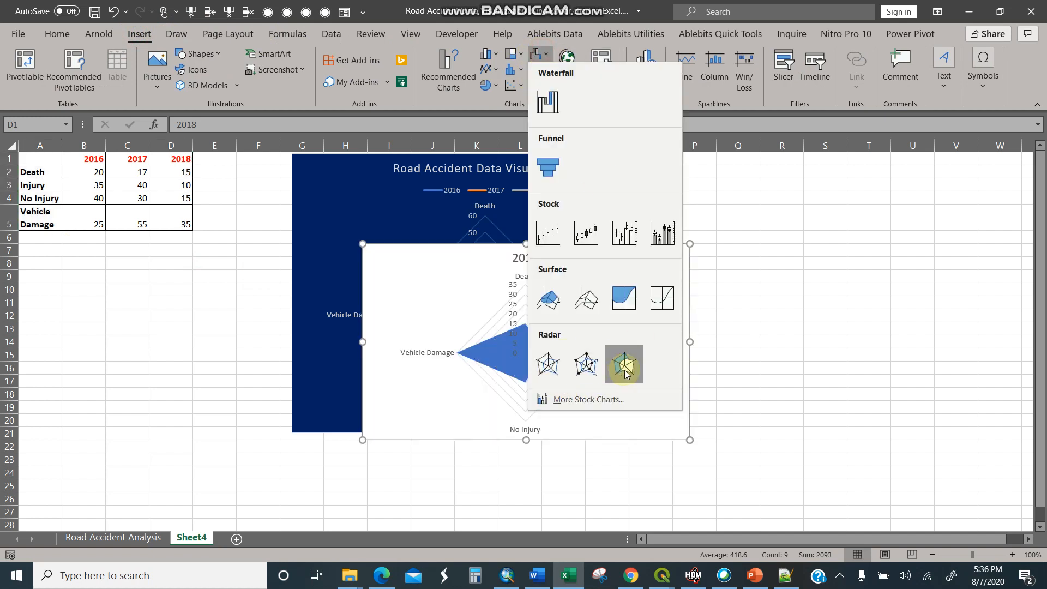
left_click(622, 364)
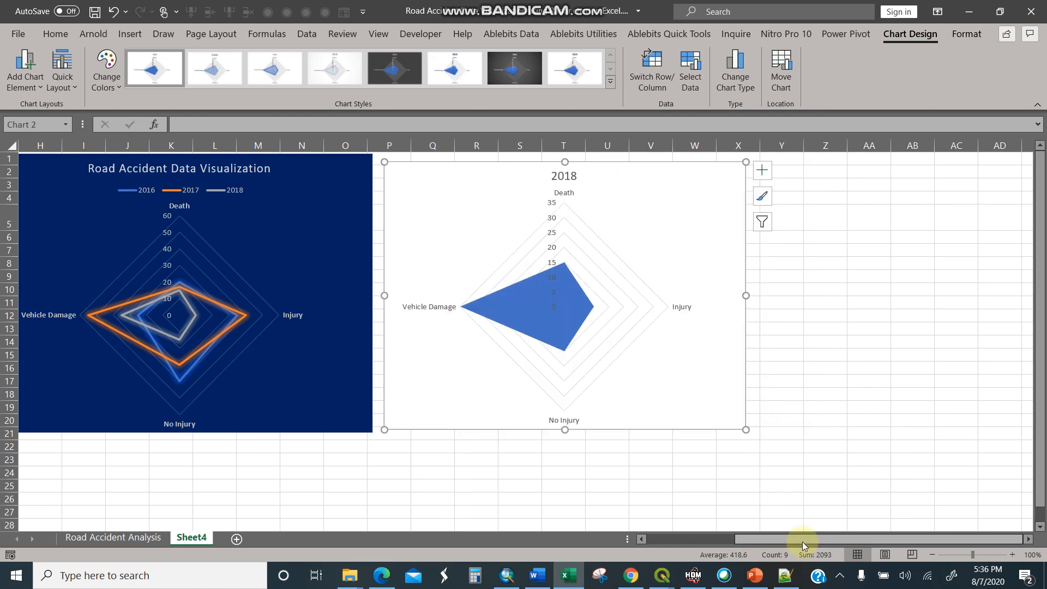
Step: Select the filled chart's title to rename it '2018-Road Accident Data Visualization'
scroll("left", 3)
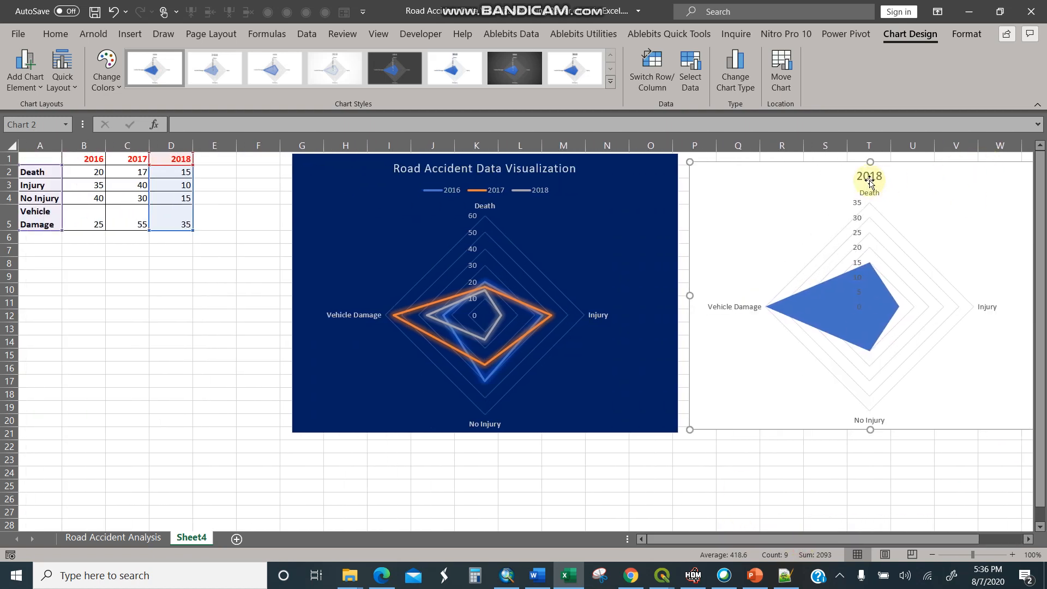
left_click(868, 176)
type("-Road Accident Data Visualization")
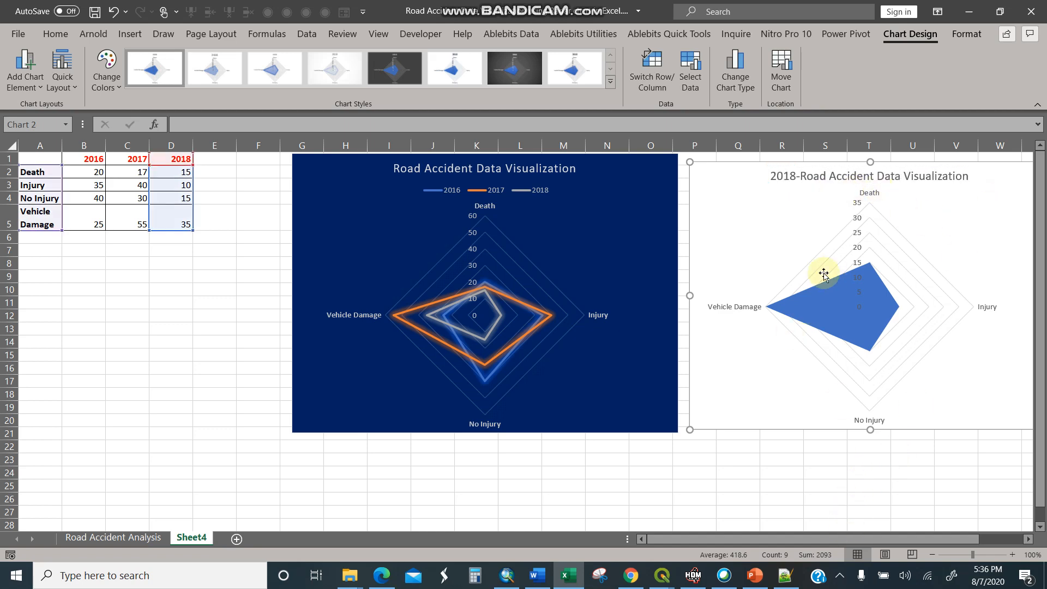
mouse_move(705, 209)
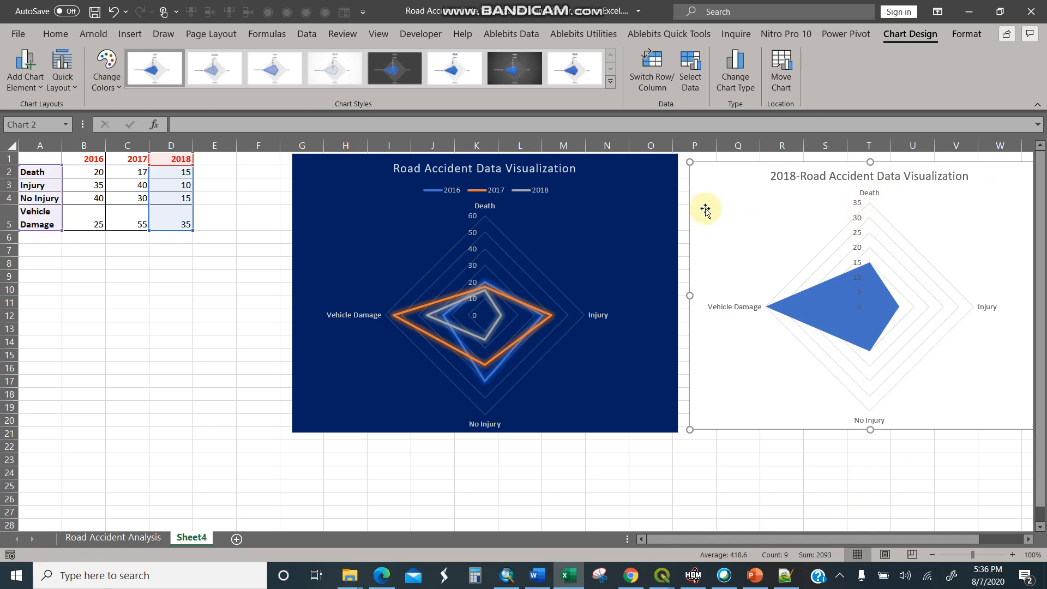
mouse_move(966, 34)
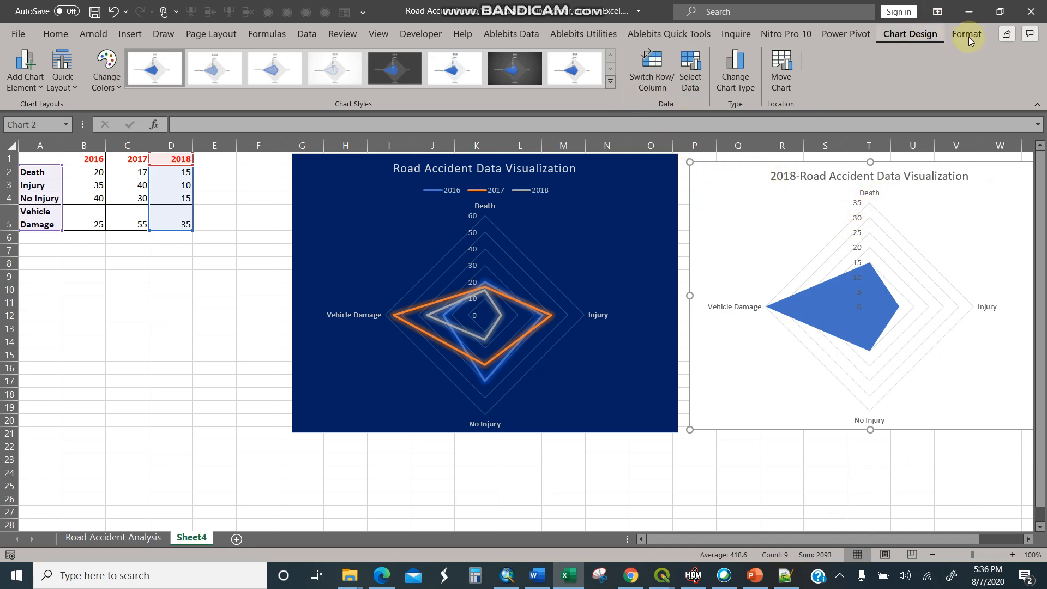
Step: On the Format tab, select the 2018 chart's category labels, title and chart area for styling
left_click(520, 54)
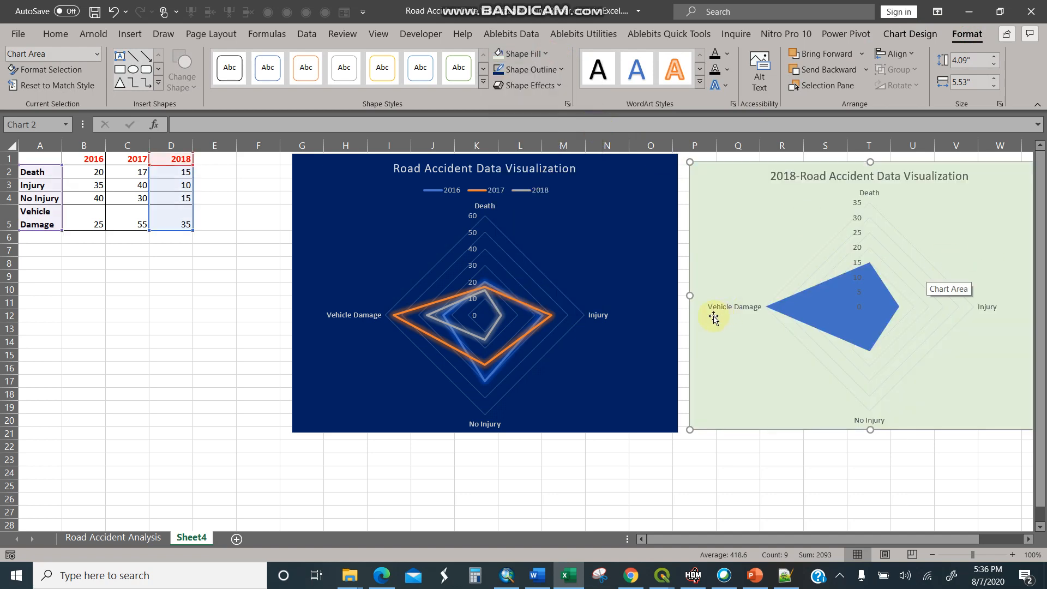
left_click(734, 307)
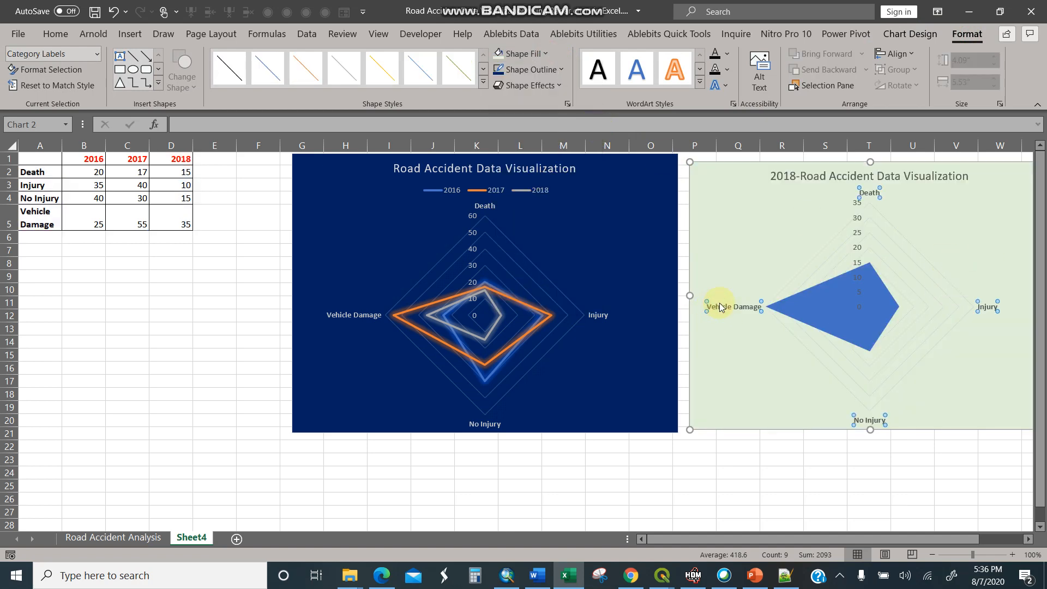
left_click(869, 175)
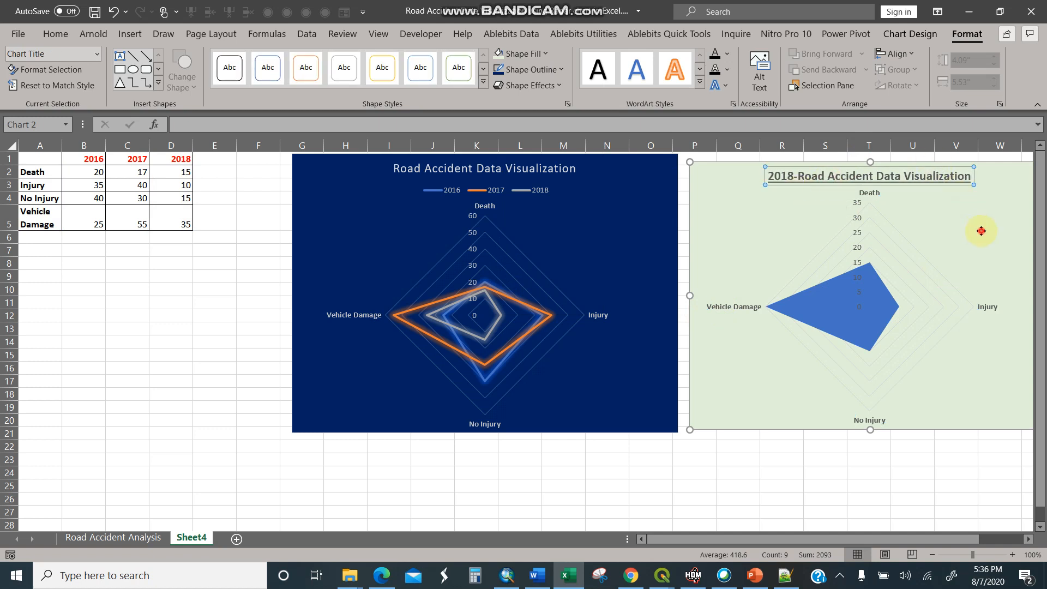
left_click(841, 314)
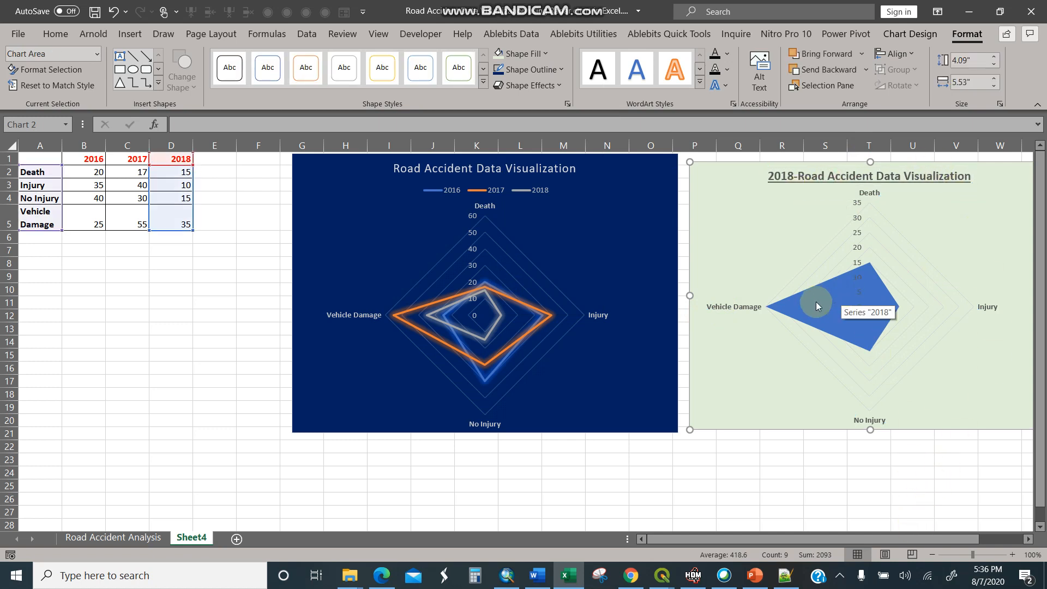
mouse_move(765, 301)
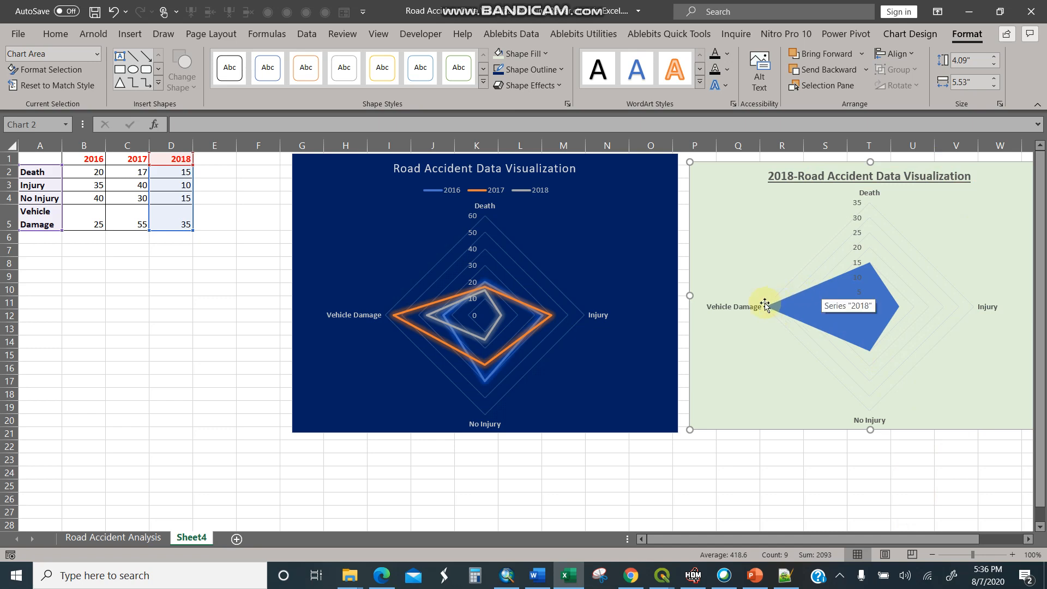
mouse_move(781, 317)
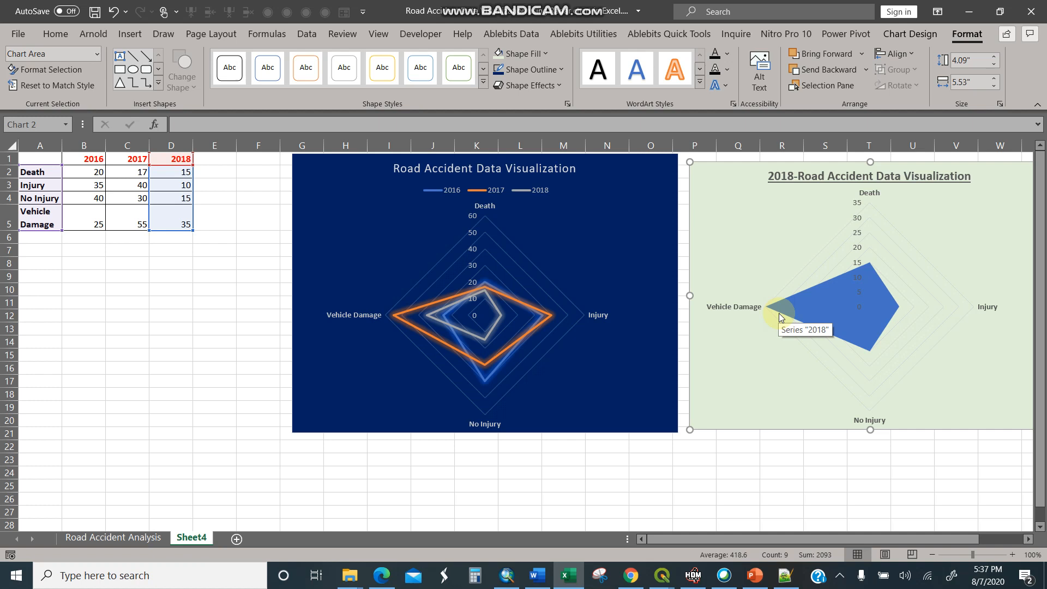
mouse_move(819, 279)
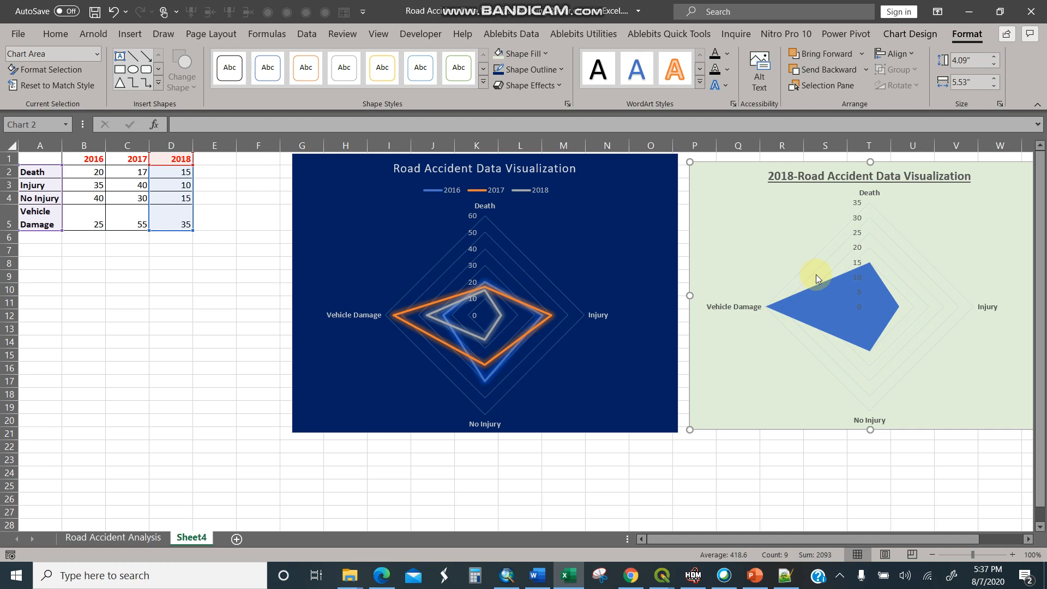
mouse_move(676, 540)
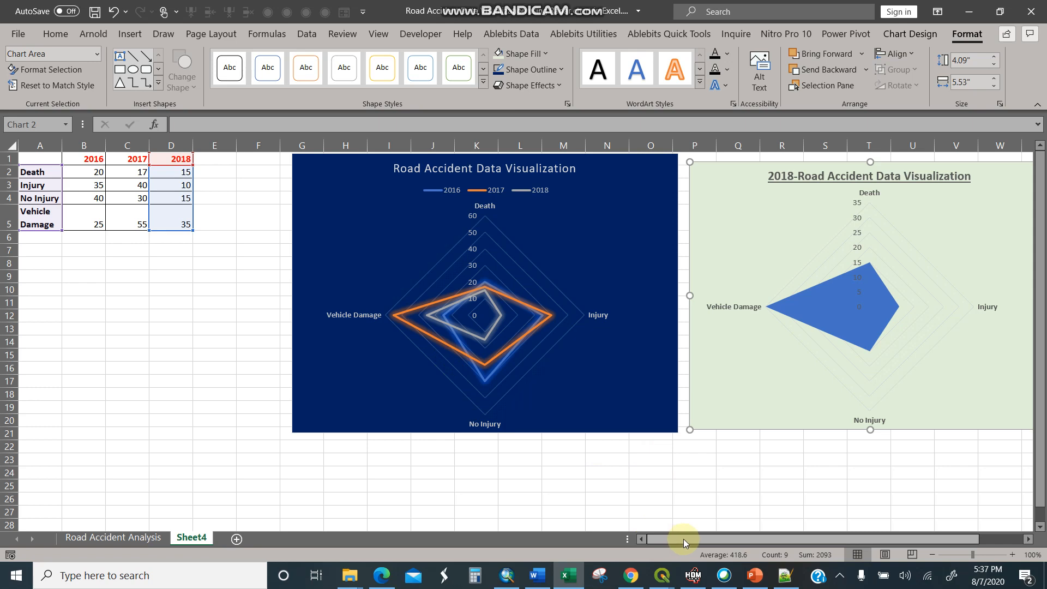
Step: Enter 2019 in E1 and copy the 2019 figures 10, 15, 18, 15 from Road Accident Analysis
left_click(214, 238)
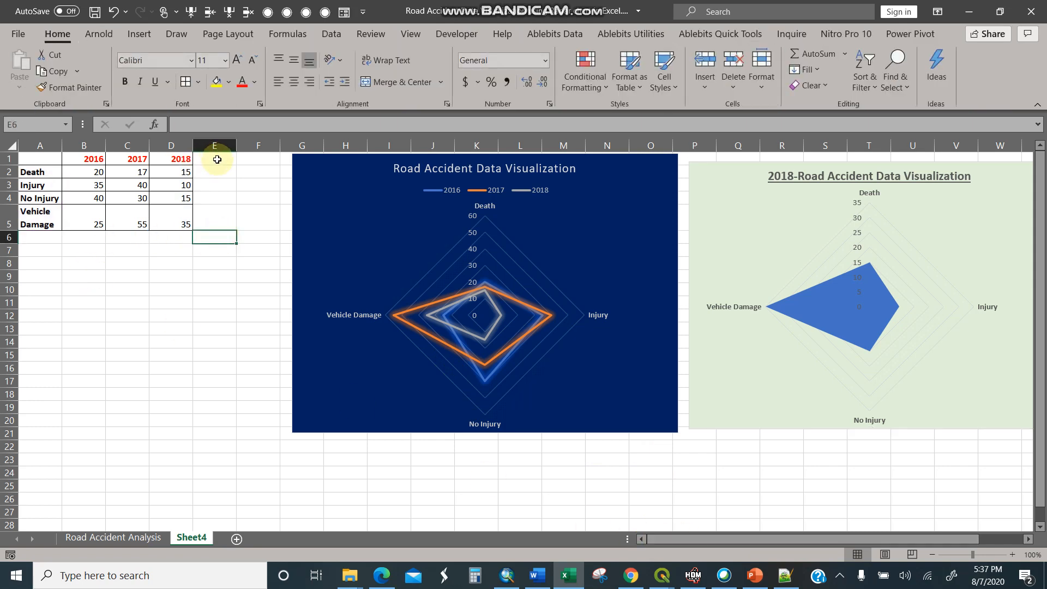
type("2019")
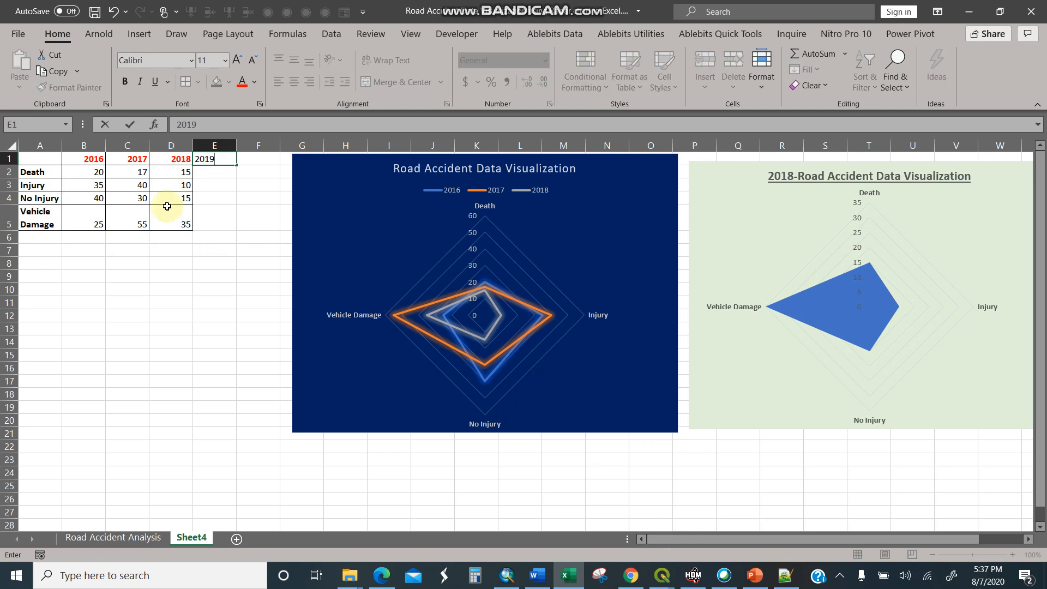
left_click(113, 536)
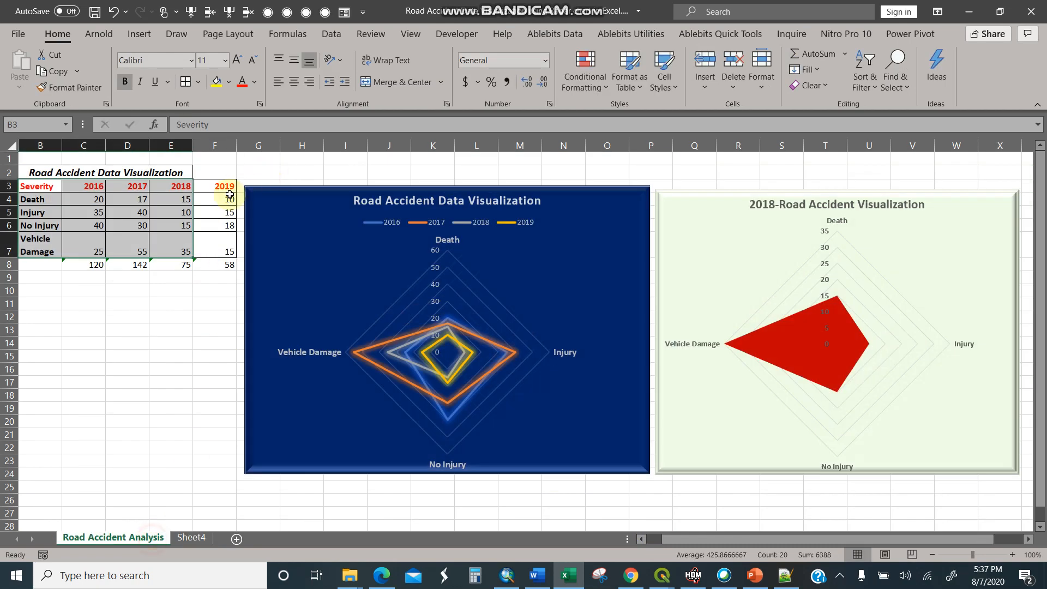
left_click(215, 199)
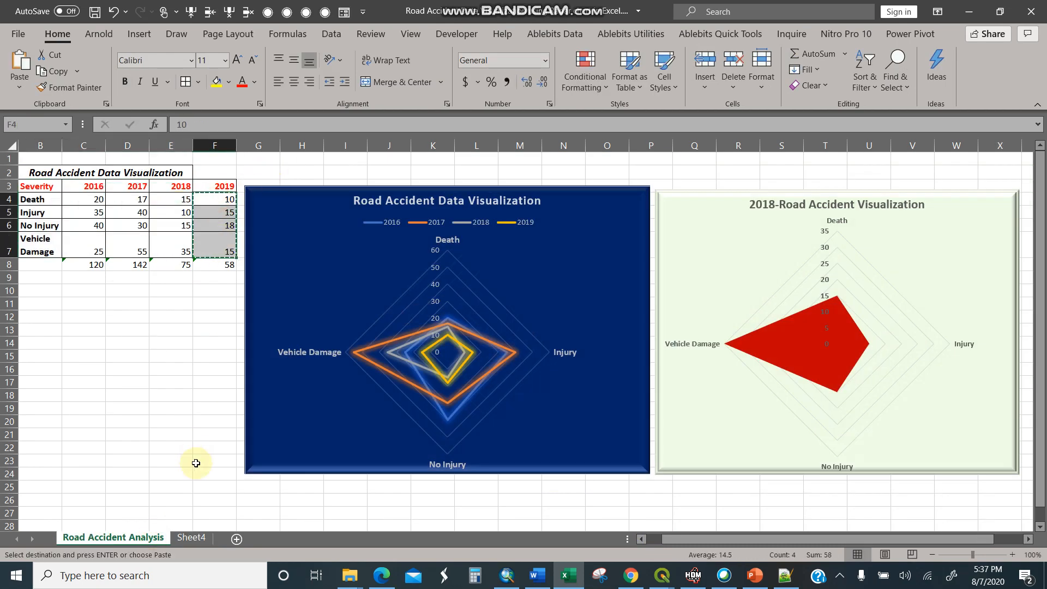
left_click(191, 537)
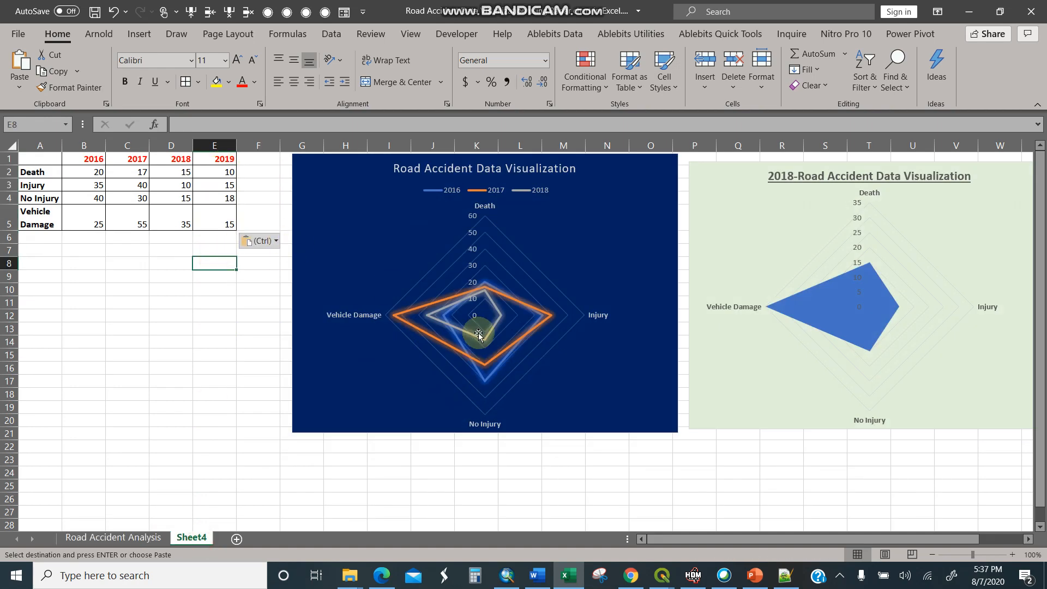
left_click(478, 333)
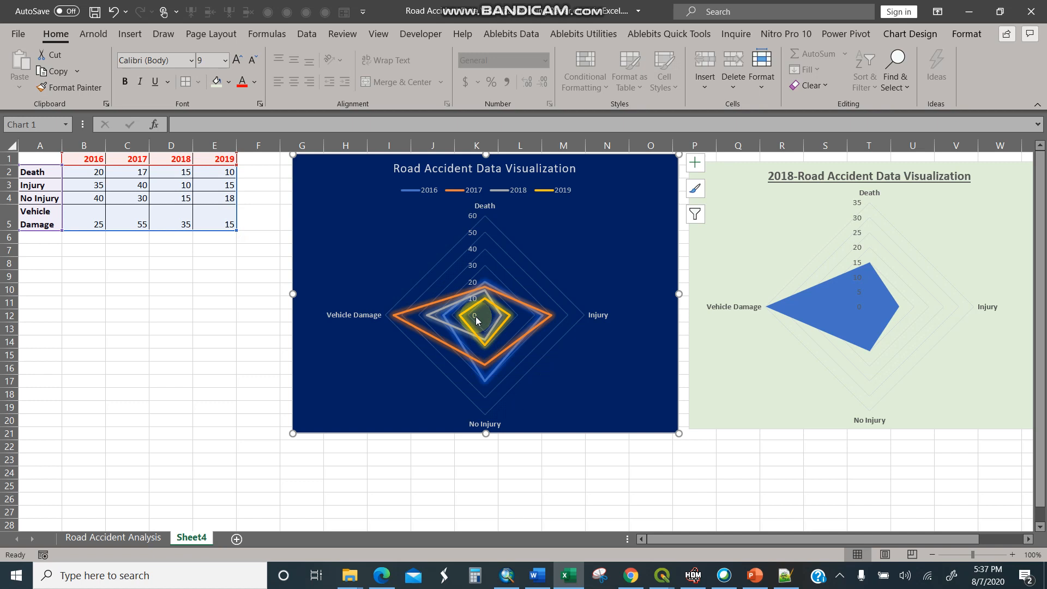
mouse_move(476, 220)
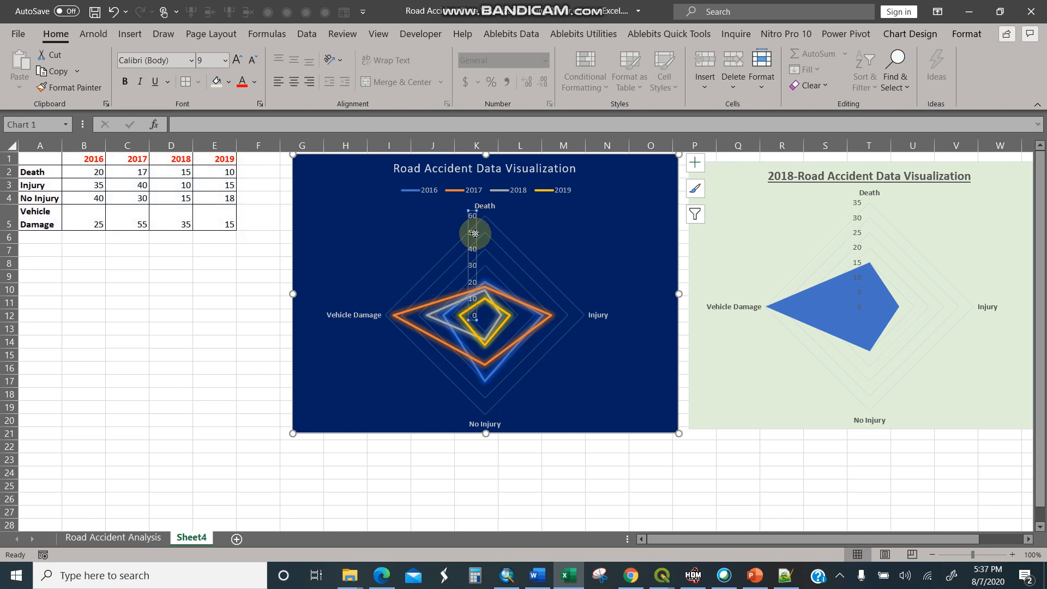
Step: Right-click the dark-blue chart's value axis to open Format Axis, showing 0–60 in steps of 10
right_click(474, 233)
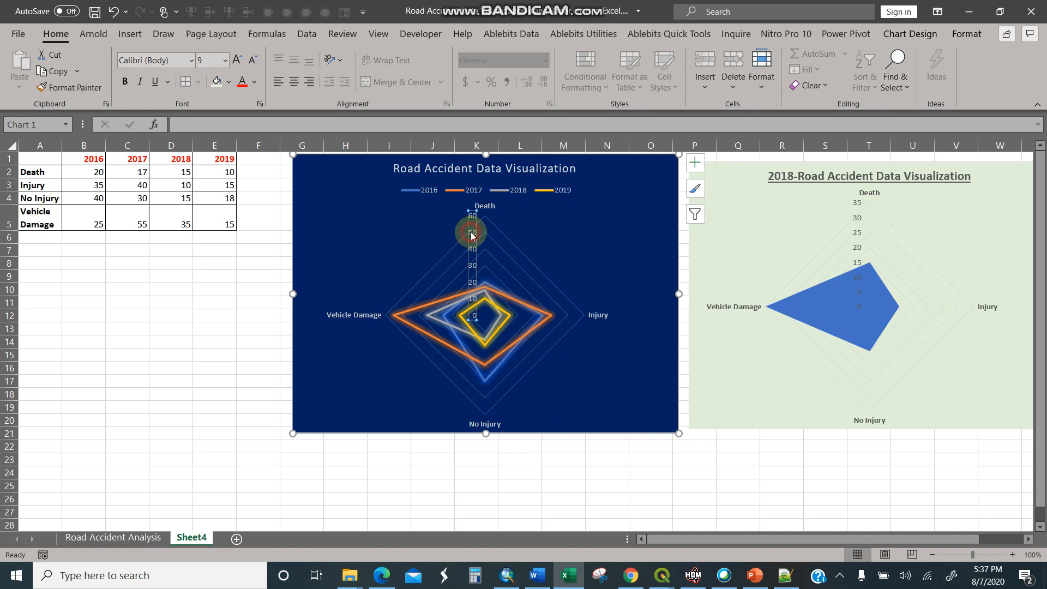
right_click(472, 231)
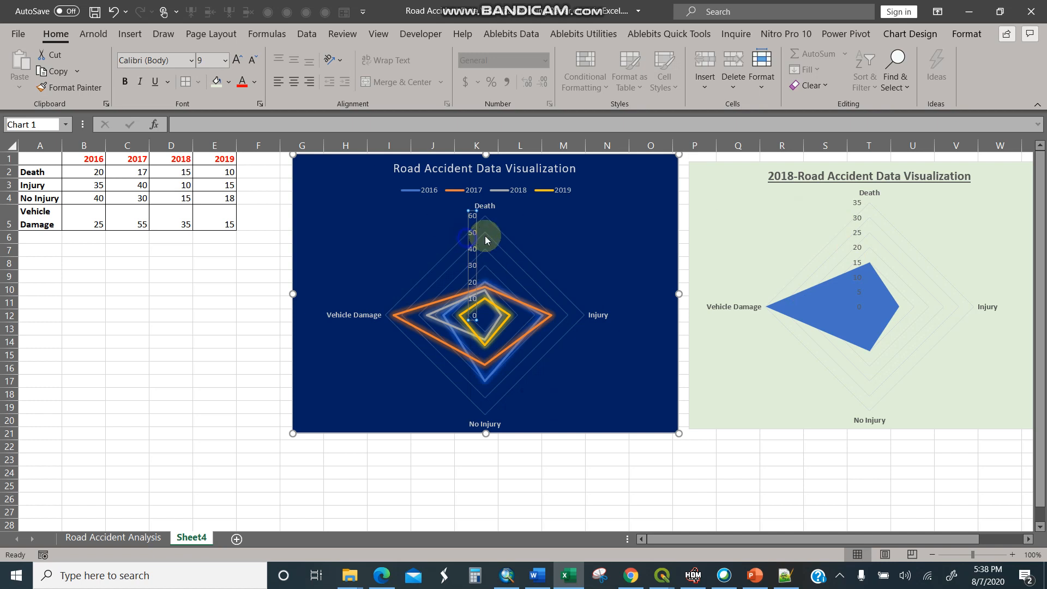
right_click(485, 240)
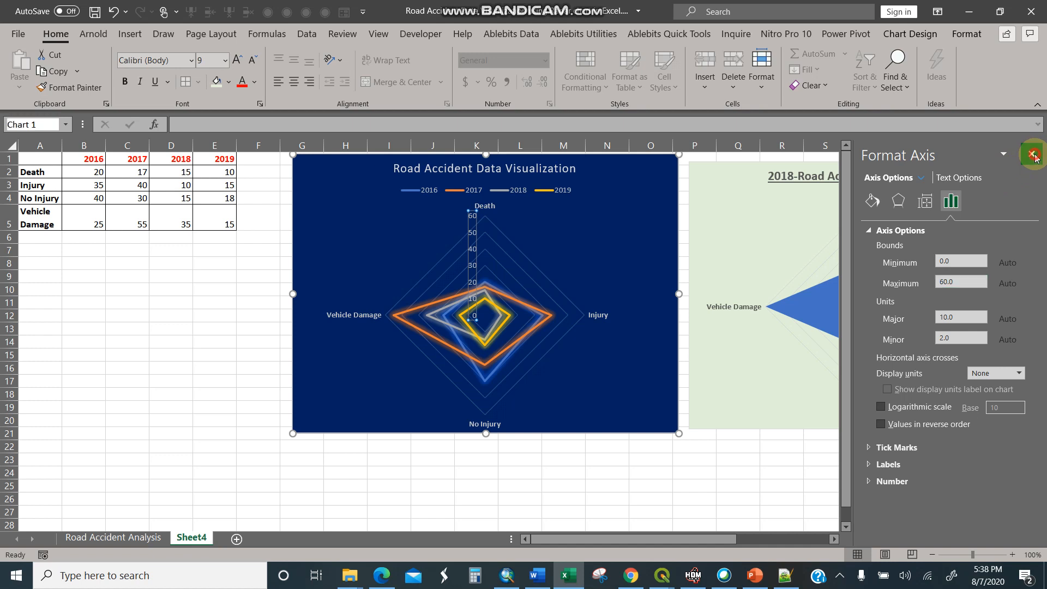
Step: Close the Format Axis pane so both radar charts are fully visible
left_click(1034, 155)
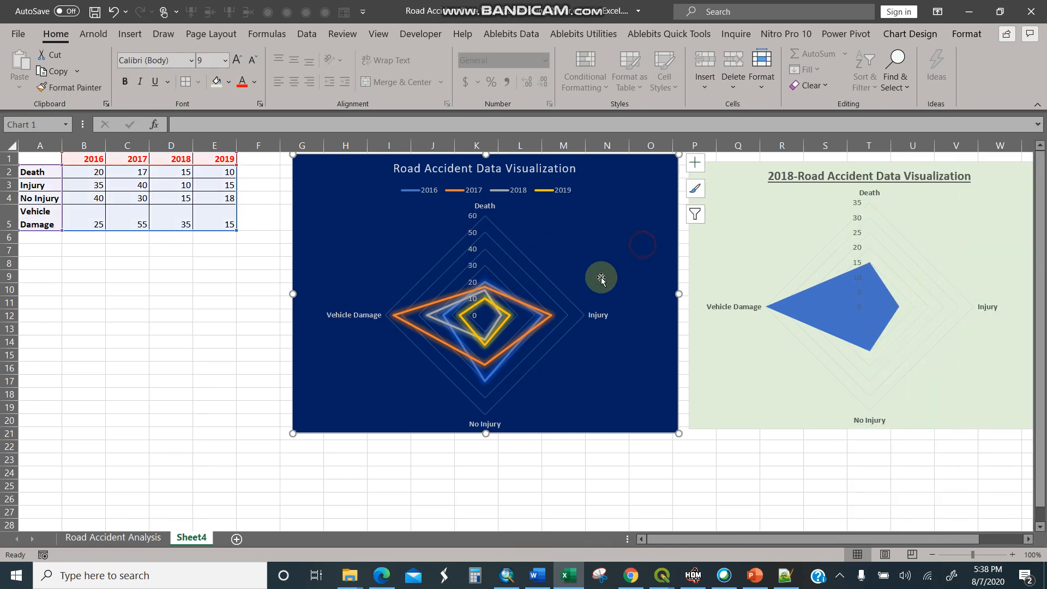
mouse_move(504, 305)
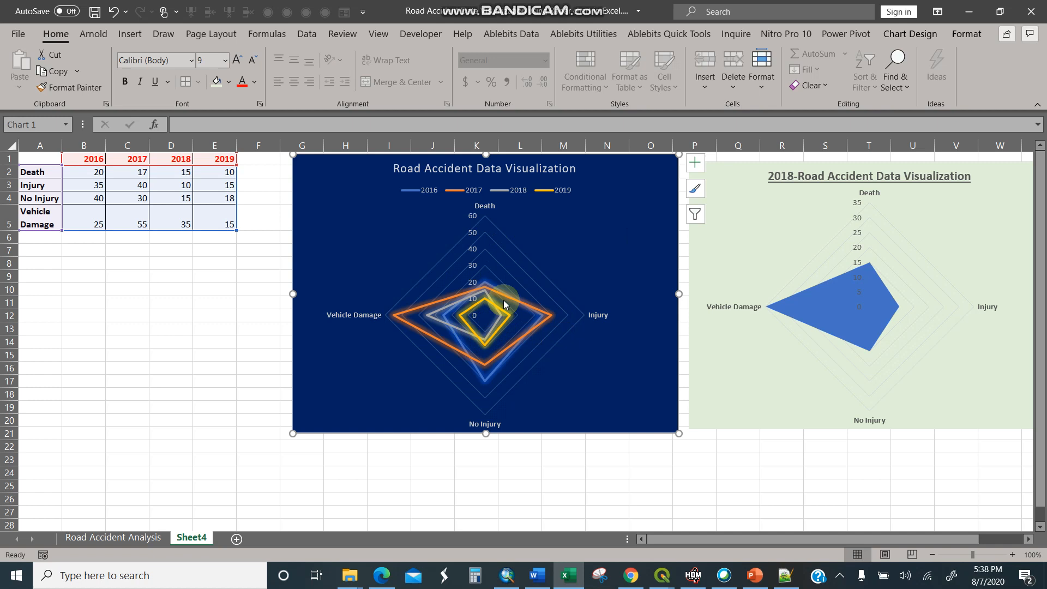
mouse_move(600, 315)
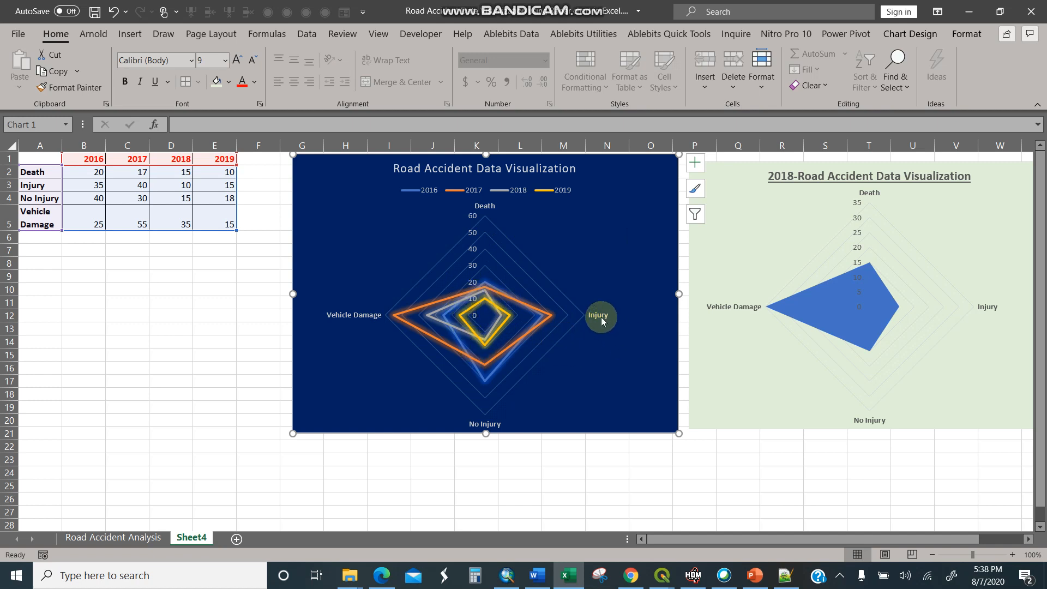
mouse_move(590, 300)
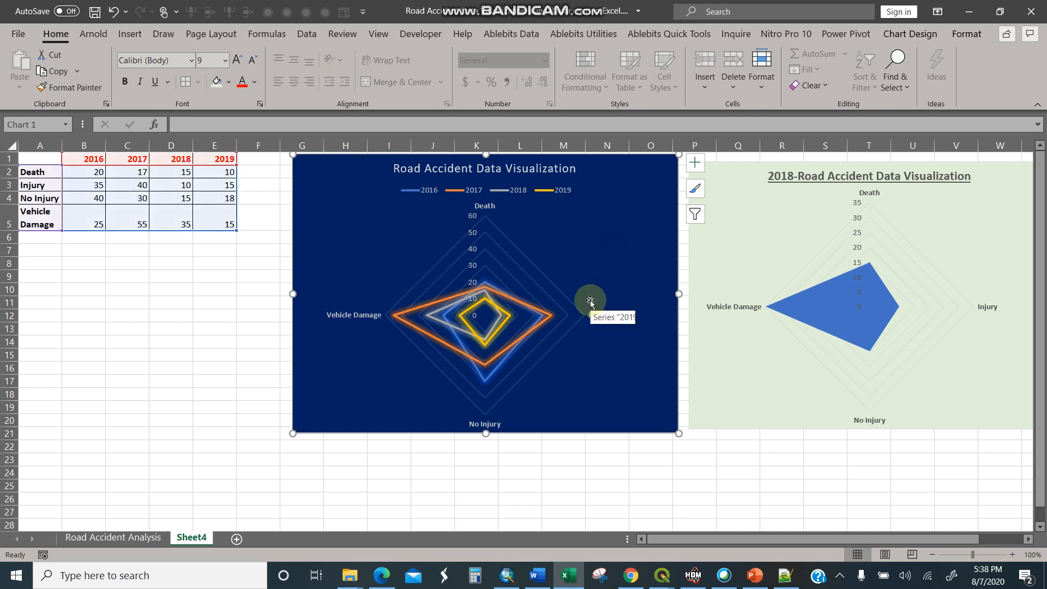
mouse_move(580, 254)
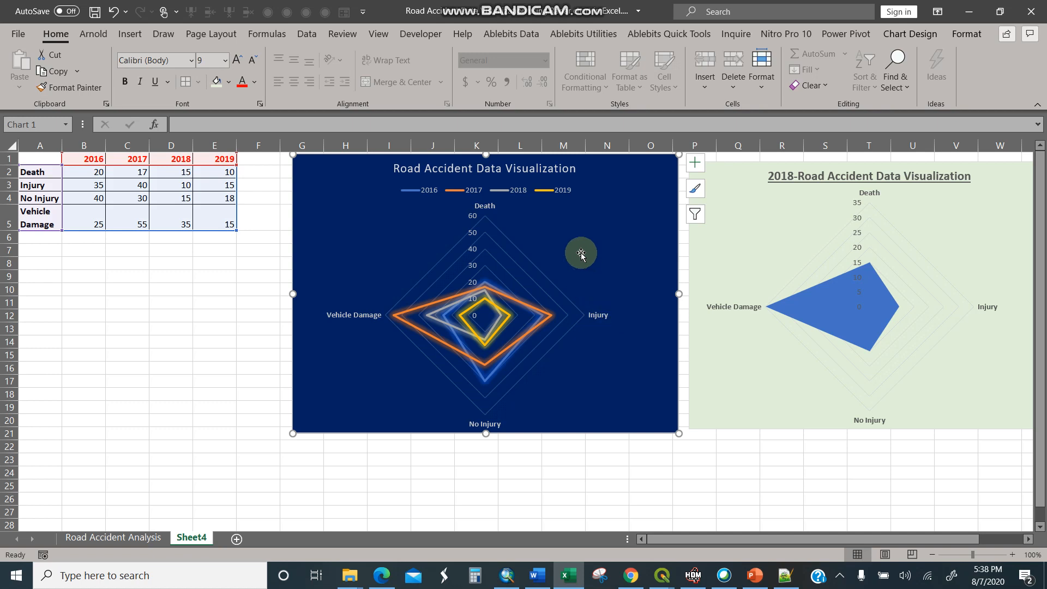